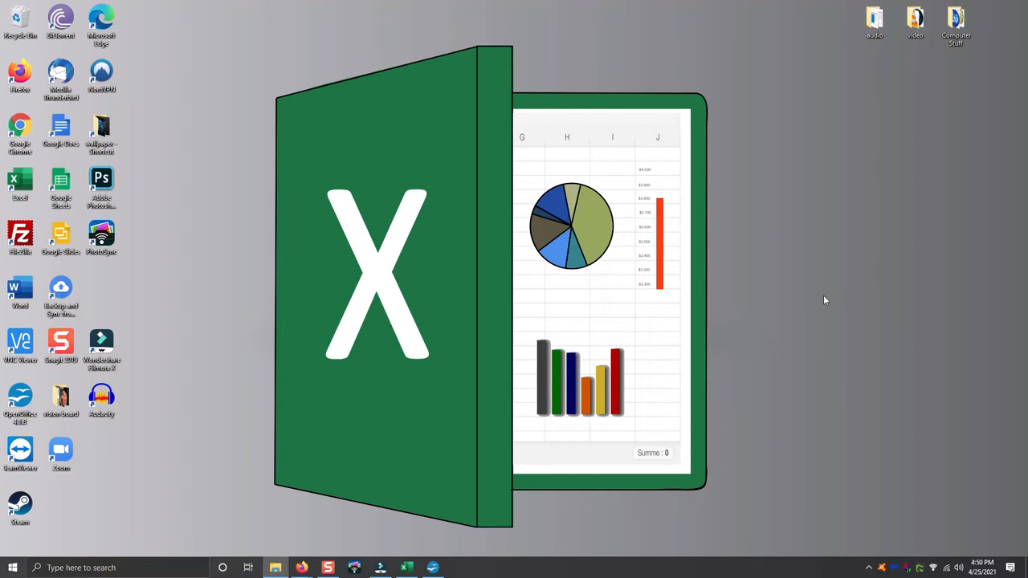
mouse_move(755, 306)
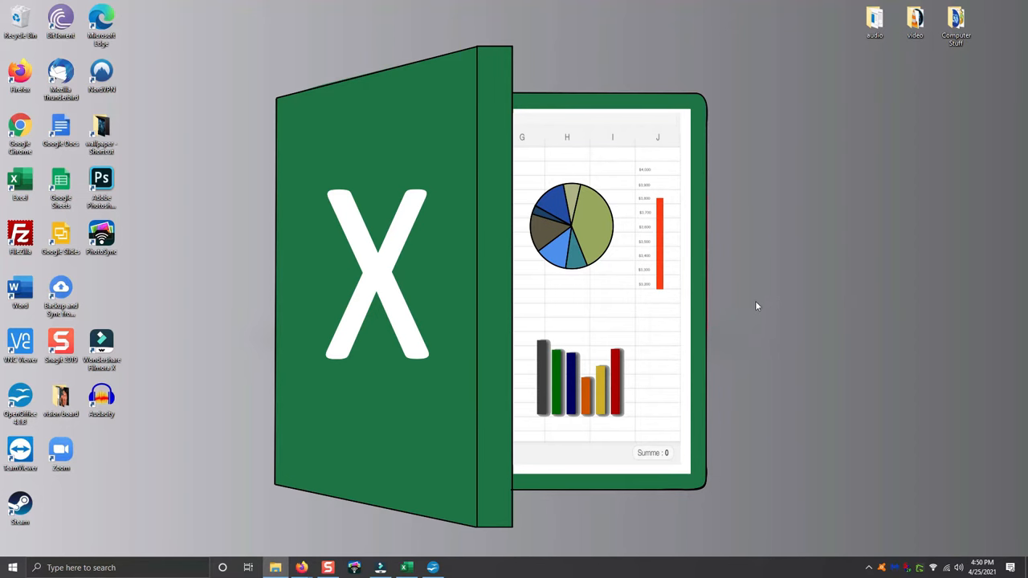
mouse_move(734, 321)
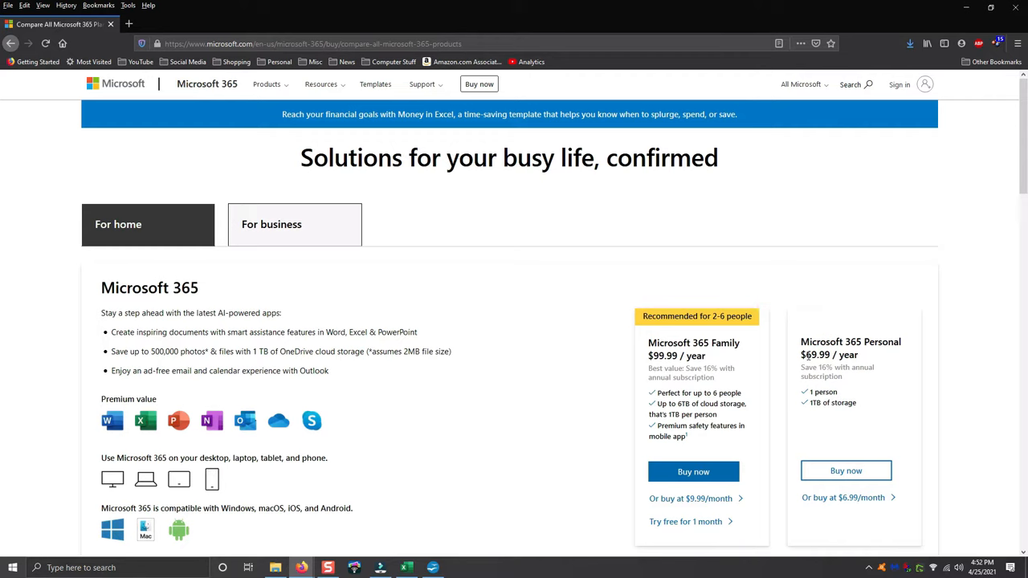
Step: Launch Excel from its desktop shortcut and create a blank workbook (Book1)
double_click(816, 354)
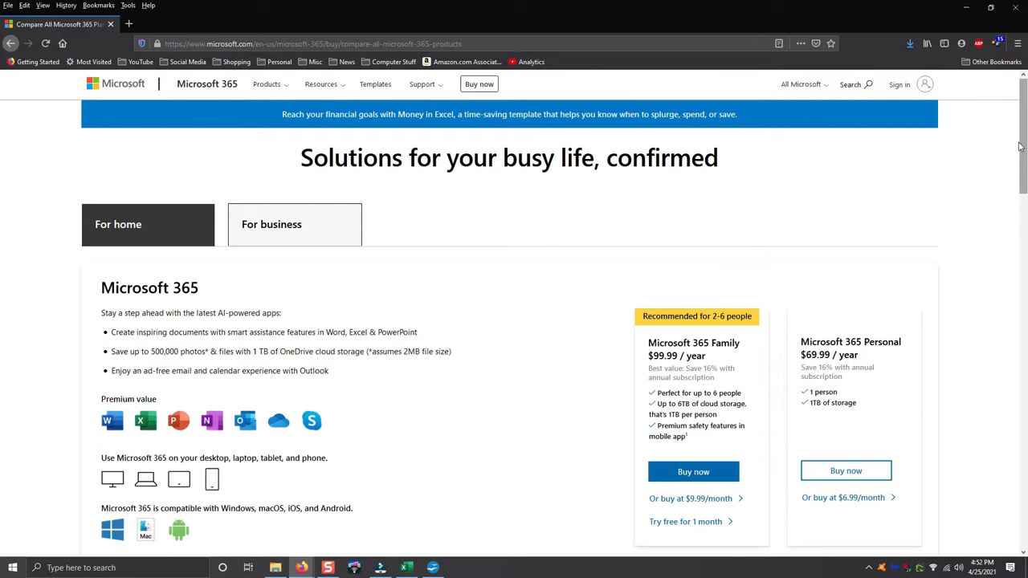
left_click(177, 24)
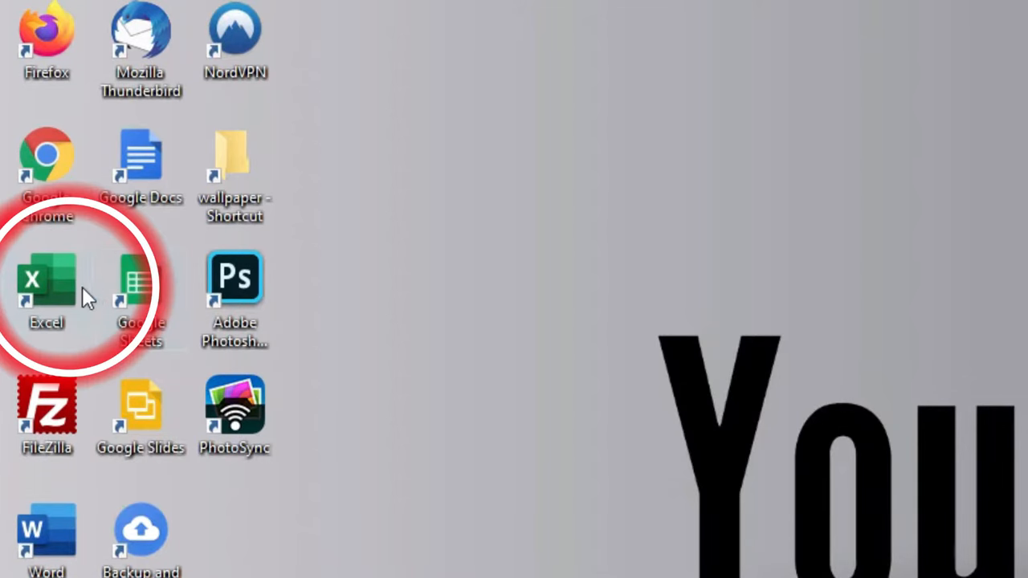
mouse_move(80, 293)
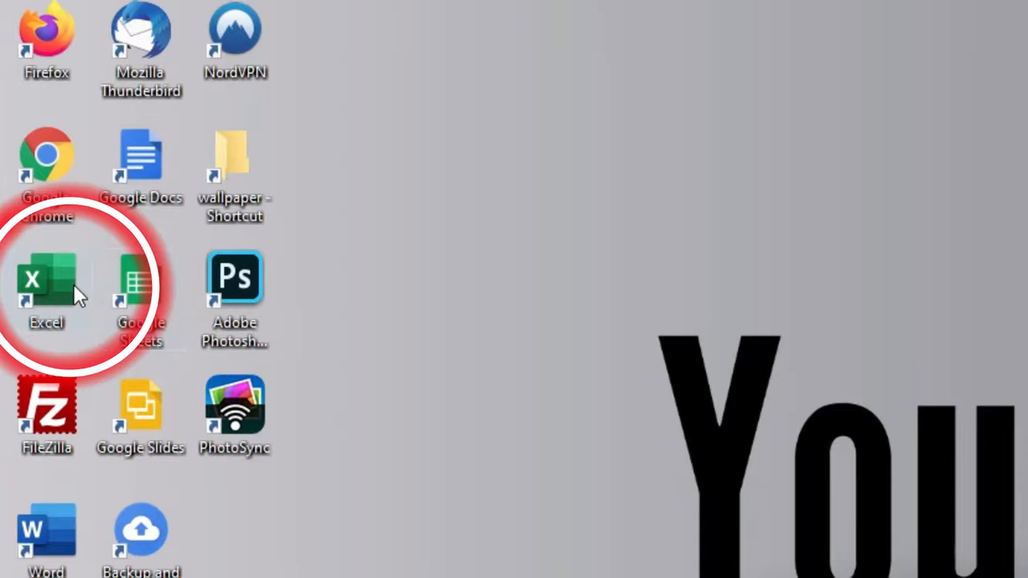
double_click(46, 285)
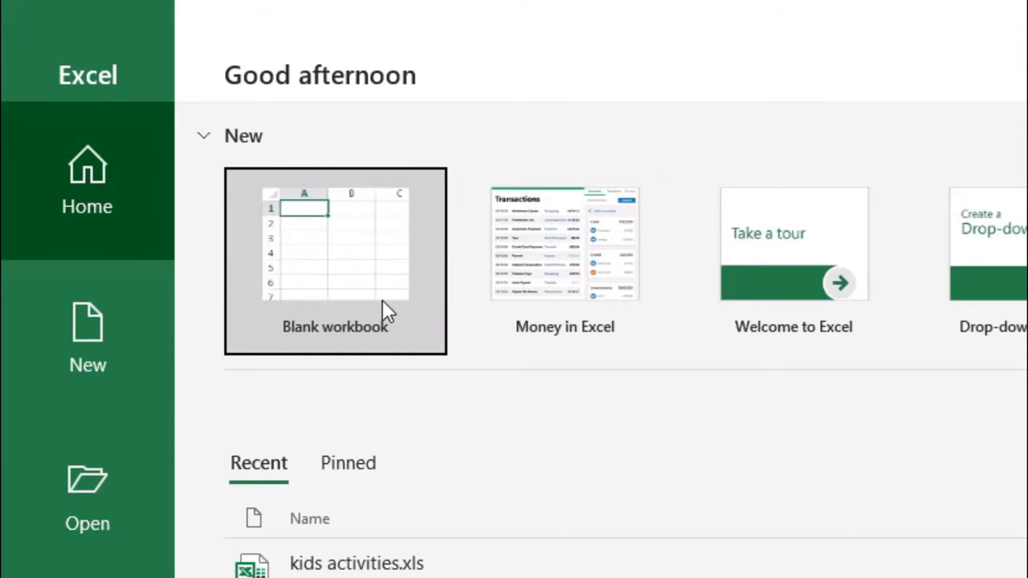
left_click(335, 261)
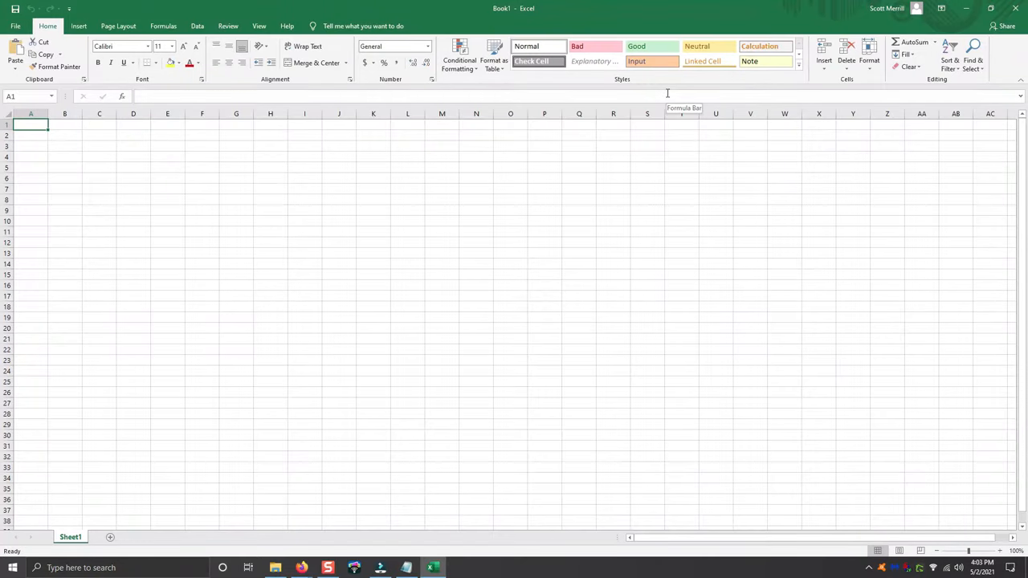
mouse_move(195, 352)
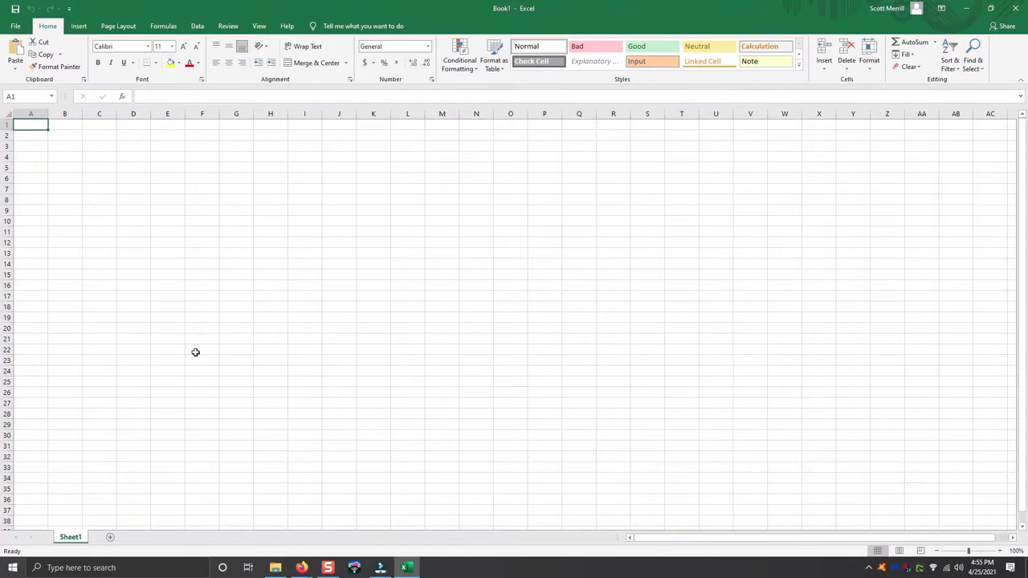
mouse_move(212, 261)
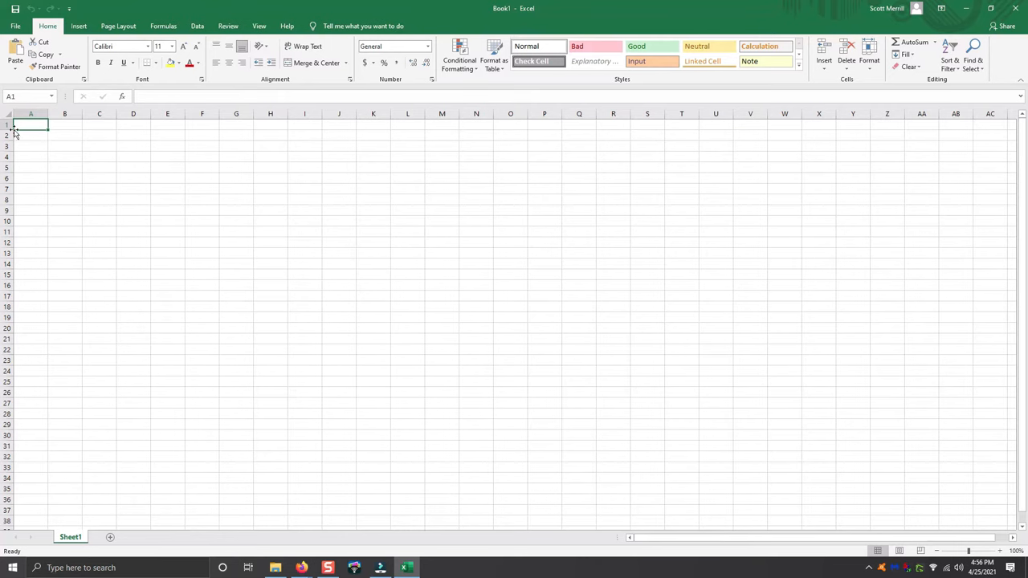
mouse_move(911, 122)
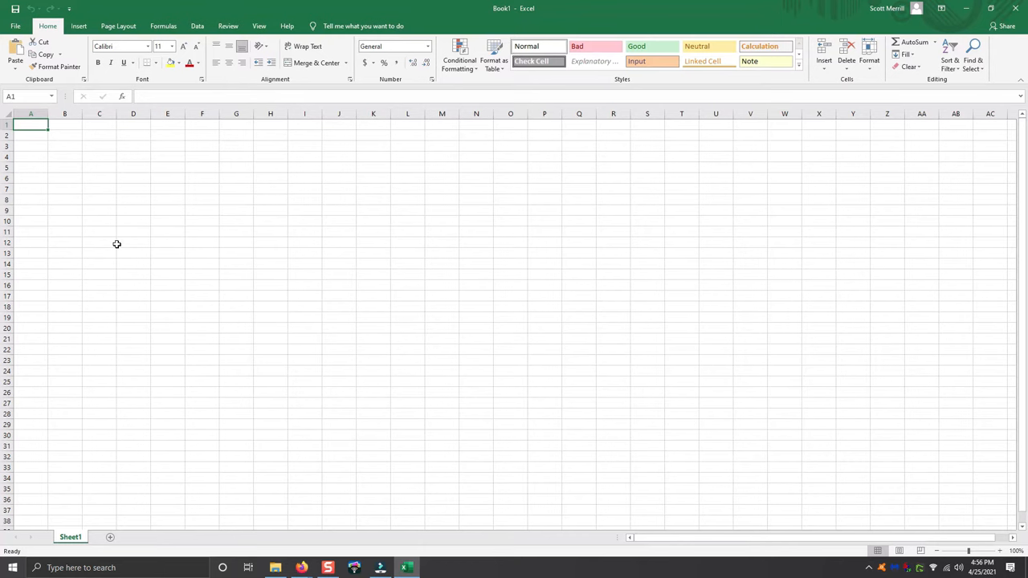
mouse_move(122, 191)
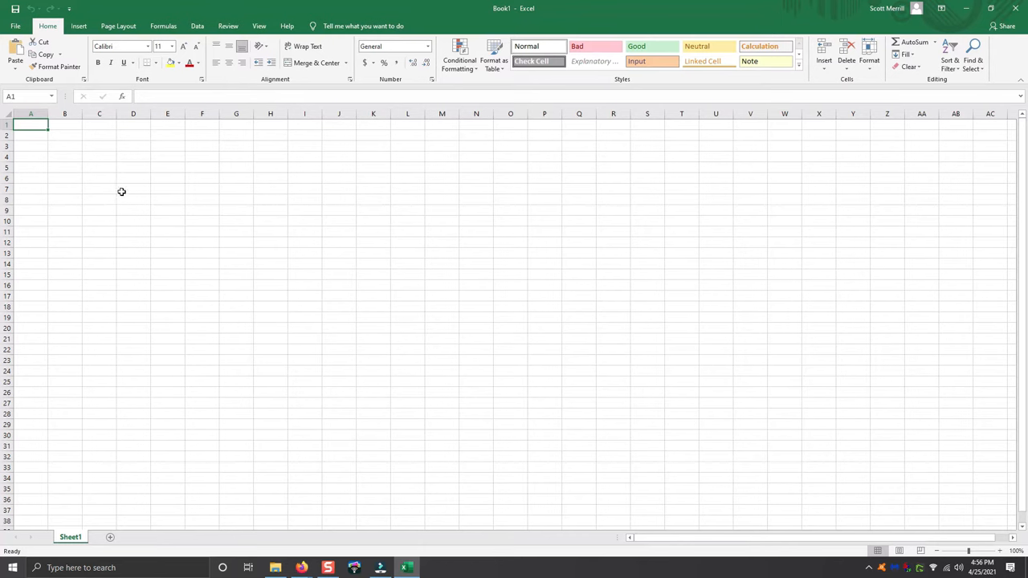
left_click(31, 135)
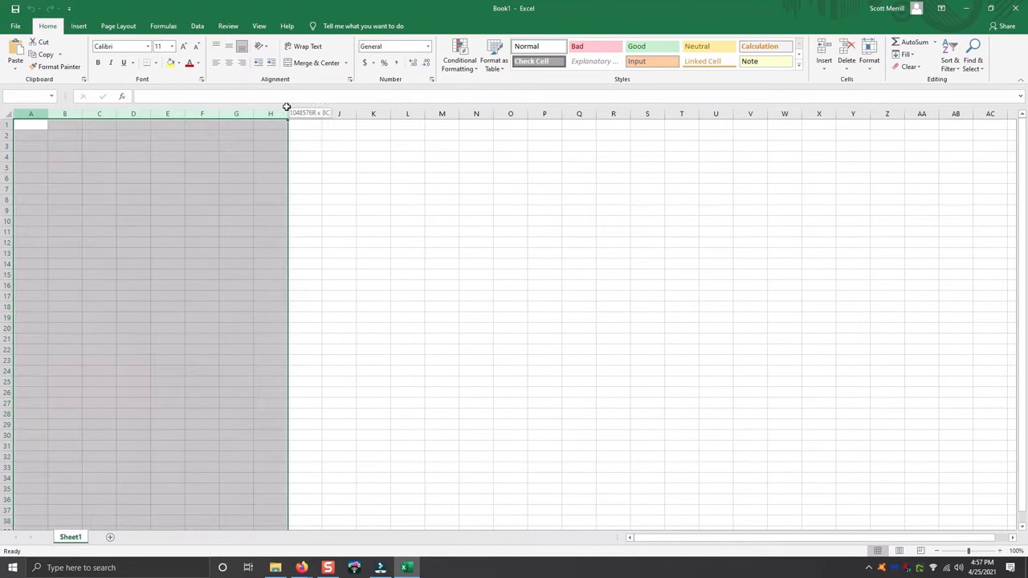
left_click_drag(287, 113, 584, 113)
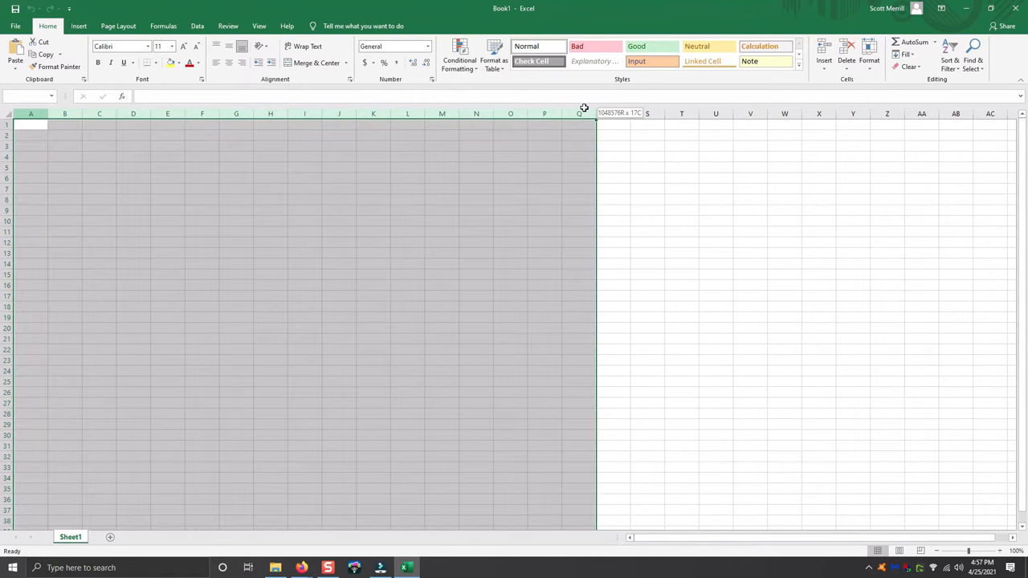
left_click(338, 188)
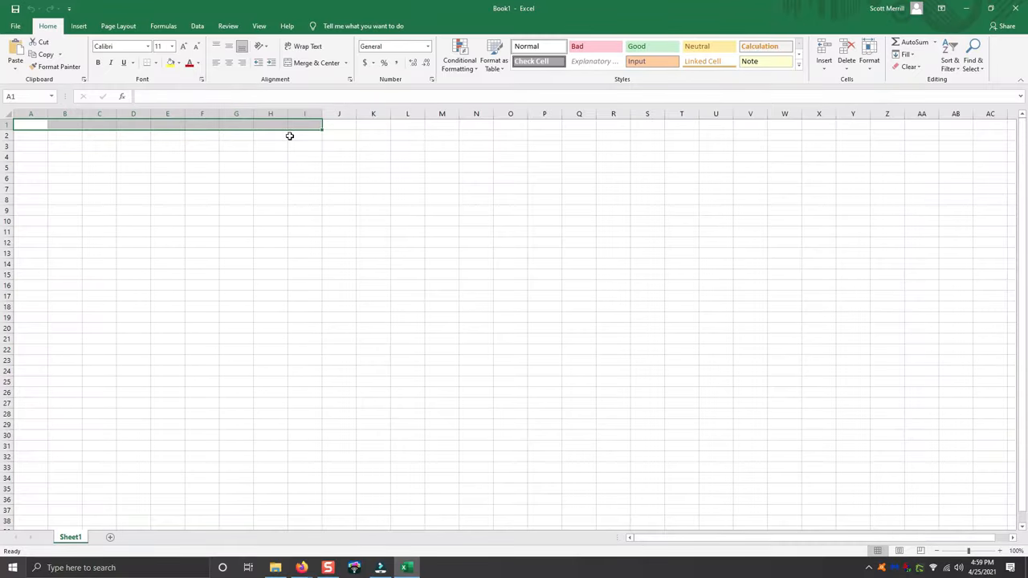
left_click(237, 156)
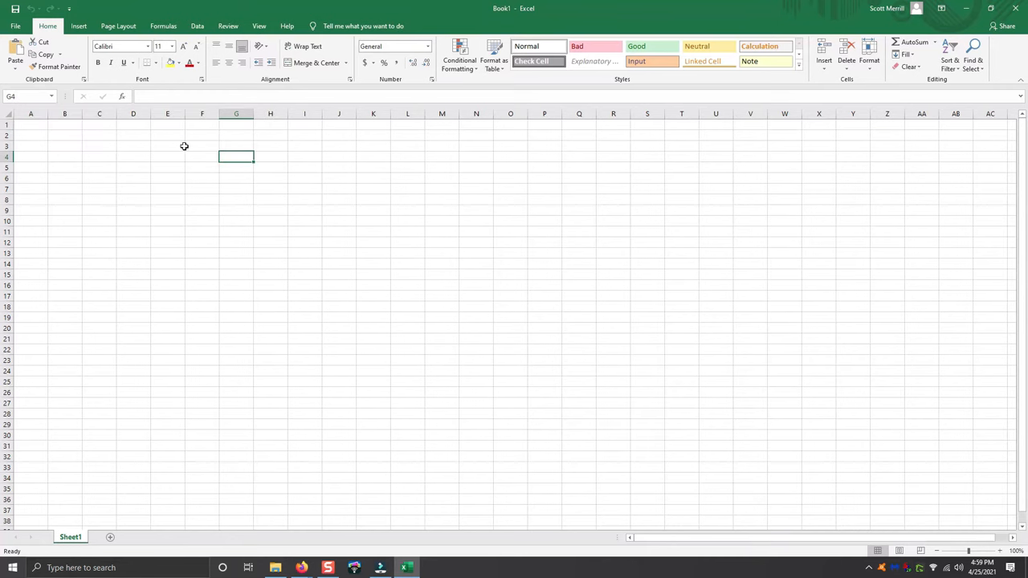
mouse_move(47, 127)
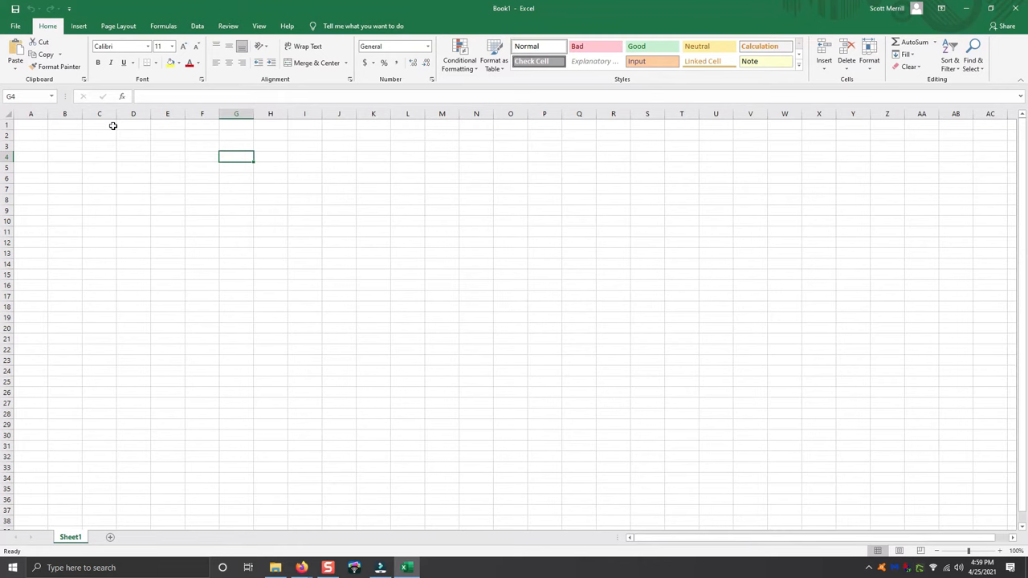
left_click(31, 124)
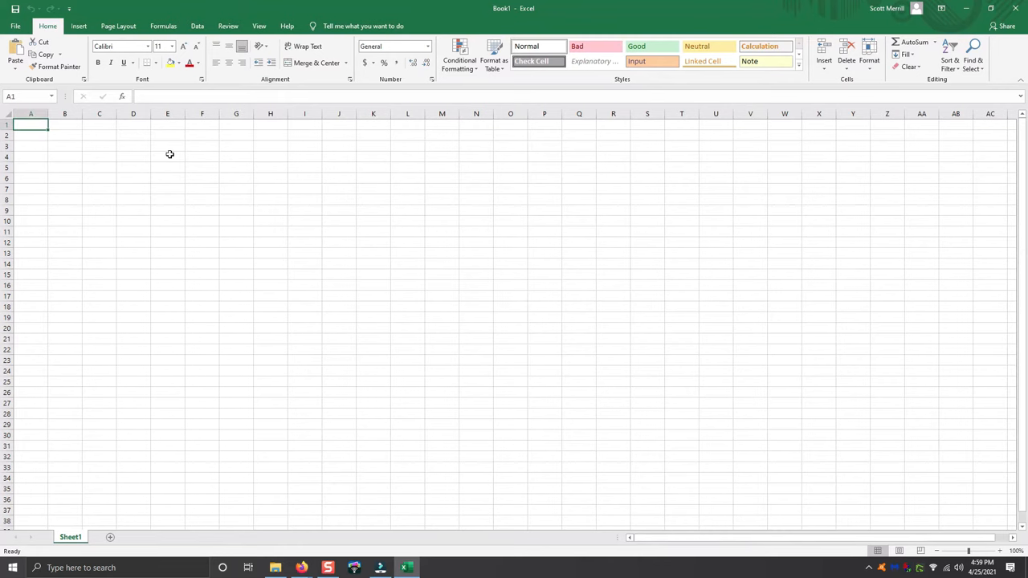
Step: Enter headings Name through Birthday, Favorite and Children's names across A1:H1
type("Name")
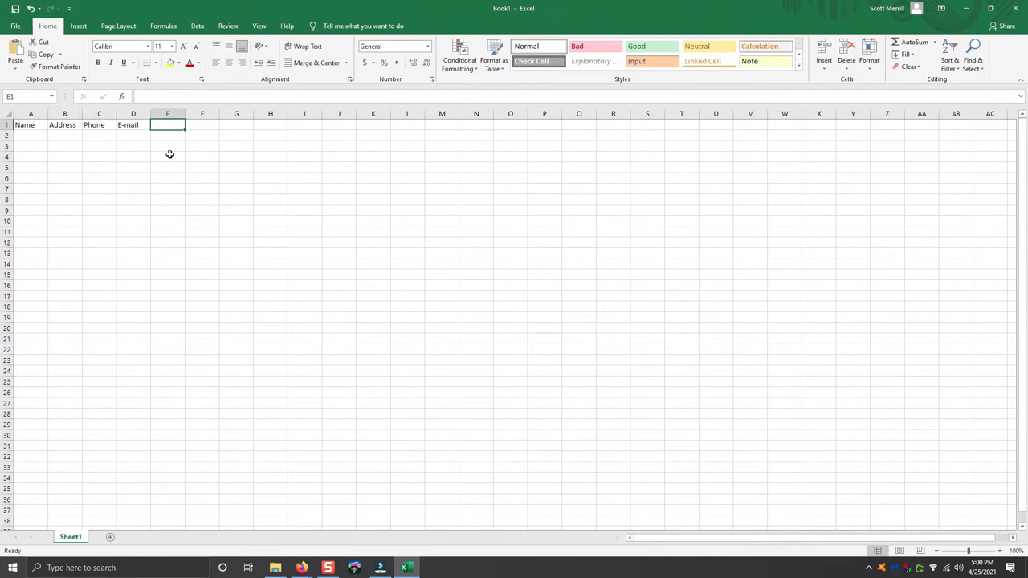
type("Birthday")
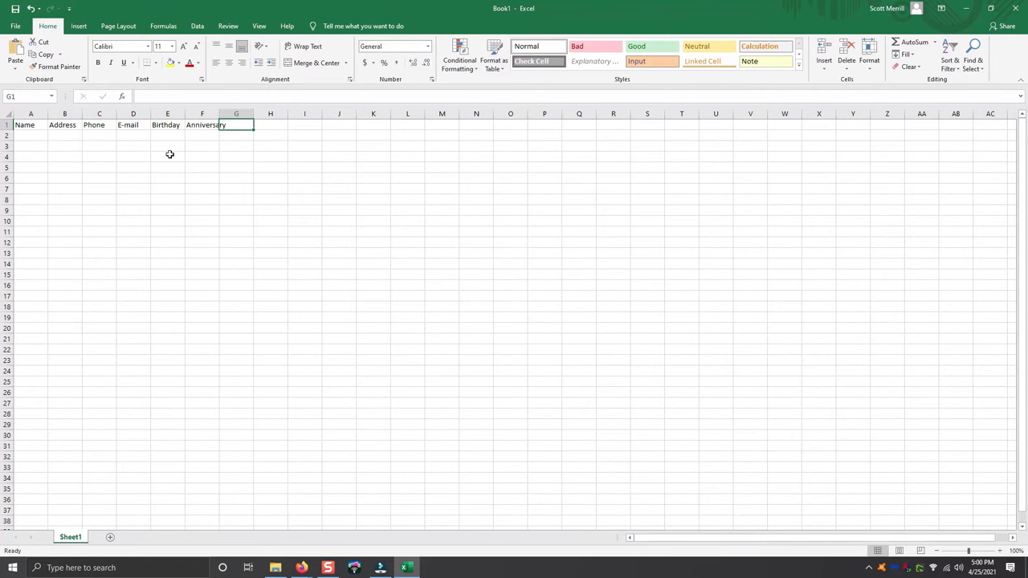
key("ctrl+c")
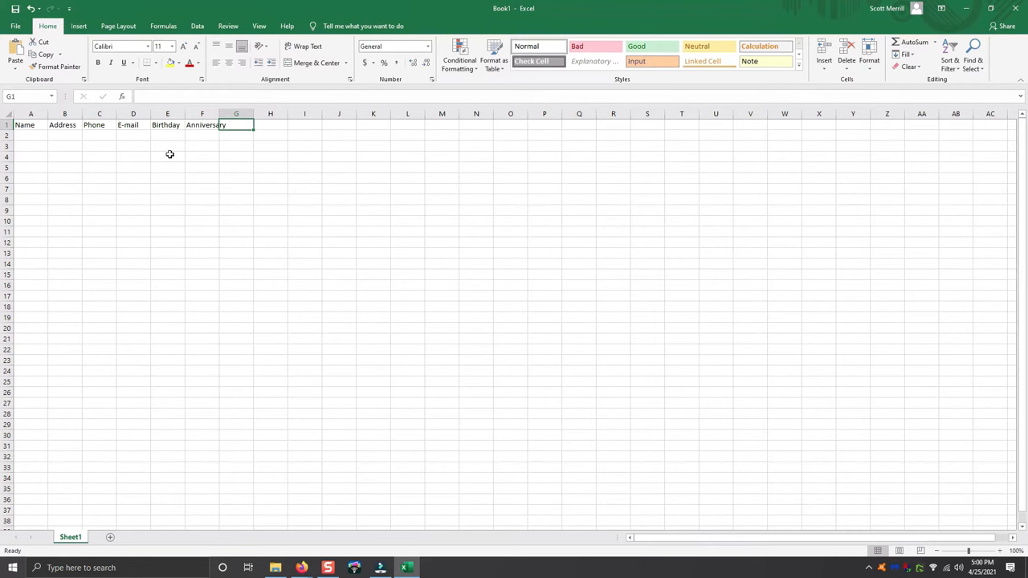
type("Favorite")
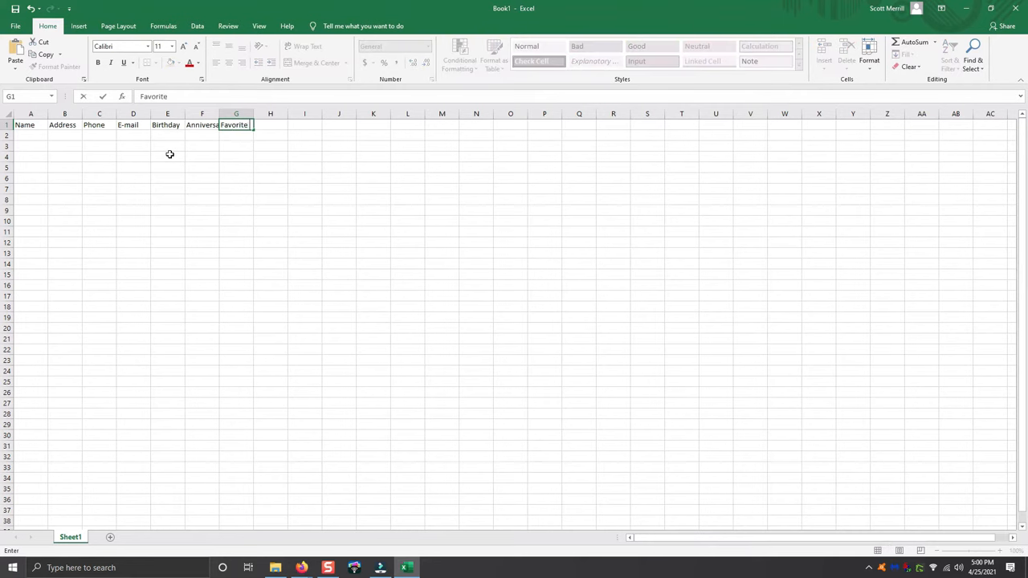
key("Return")
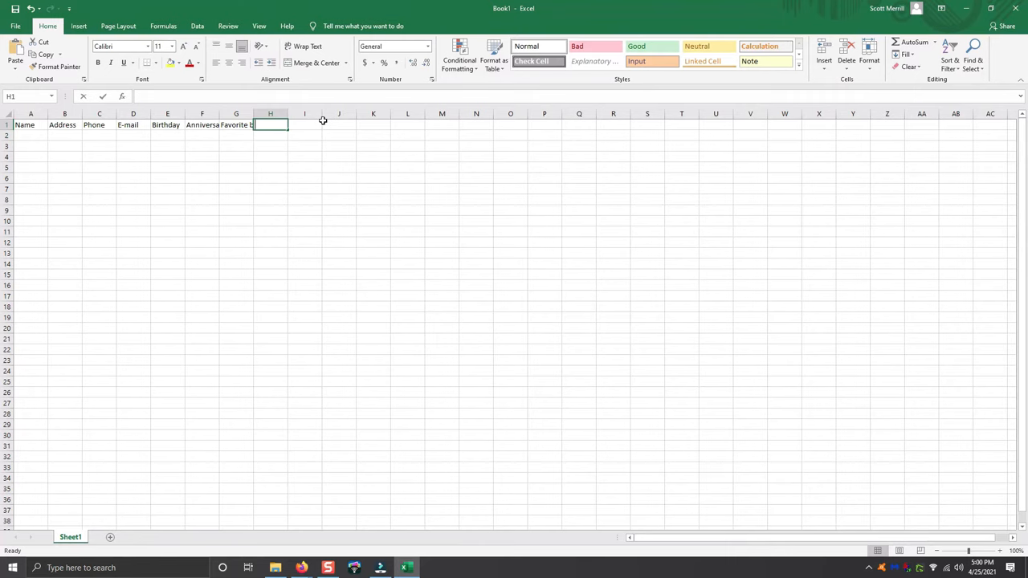
type("Children's names")
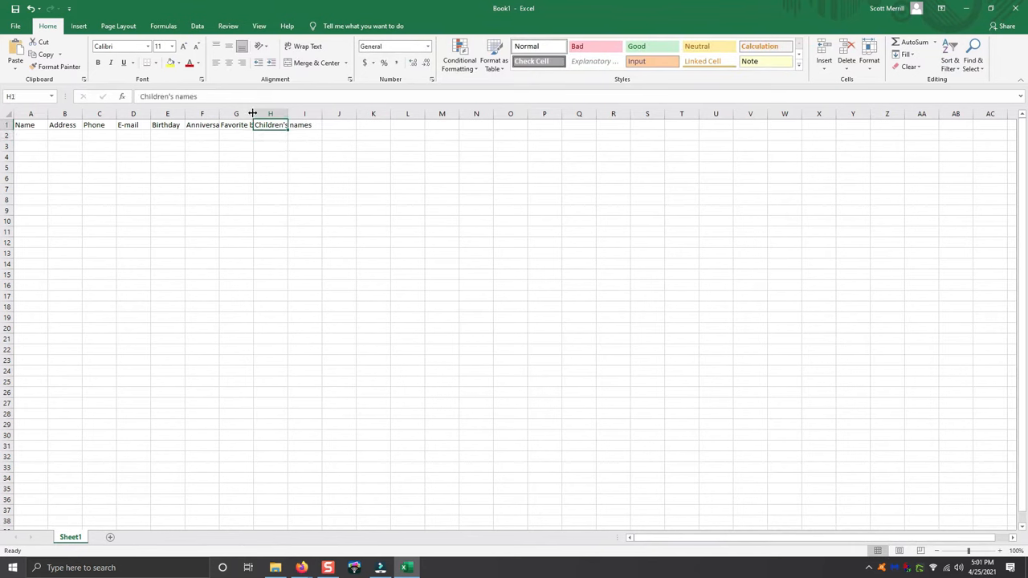
Step: Widen the Favorite, Anniversary, E-mail, Phone, Name/Address and Children's names columns to fit headings
left_click_drag(252, 113, 265, 113)
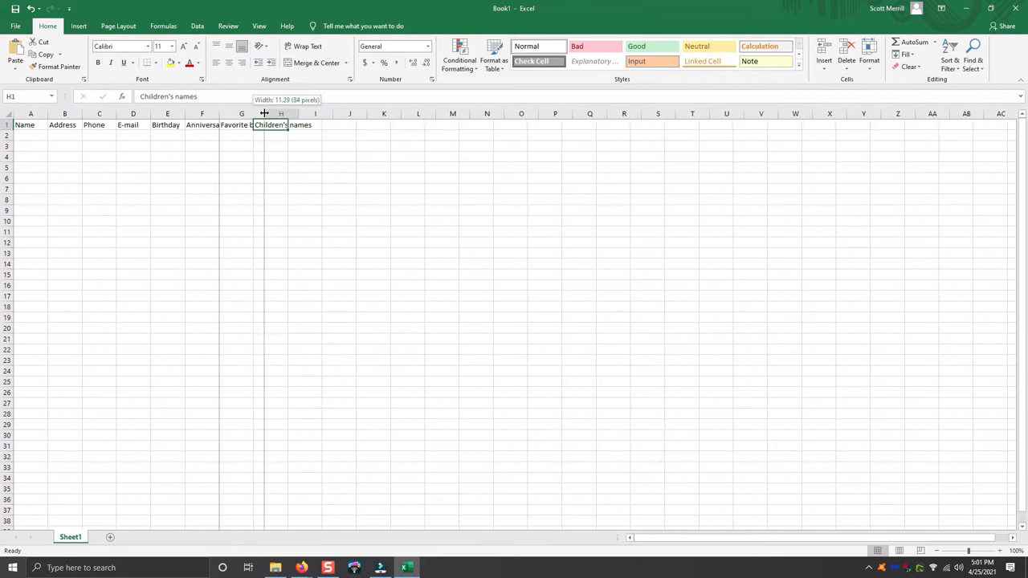
left_click_drag(264, 113, 284, 113)
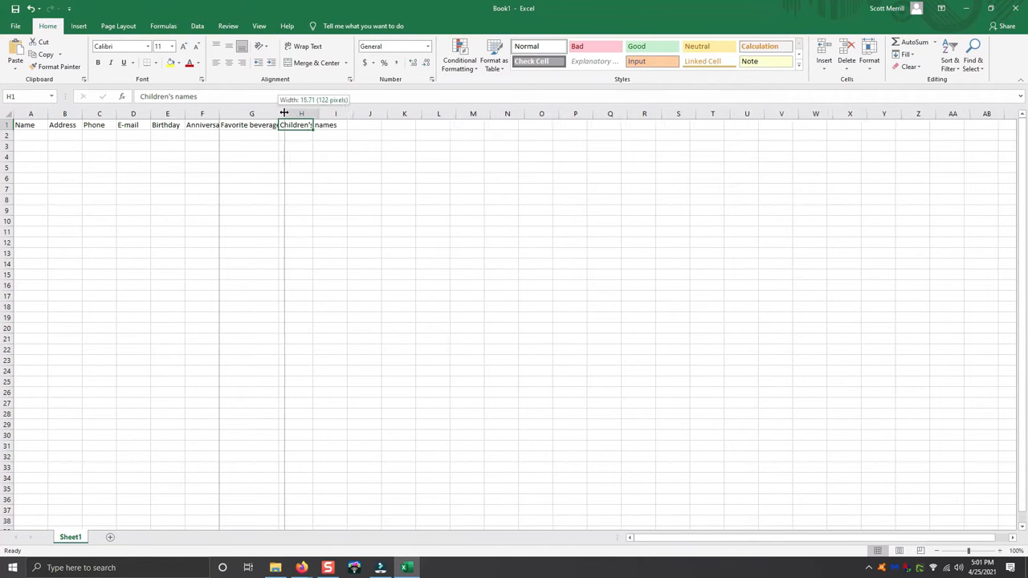
left_click_drag(282, 114, 313, 113)
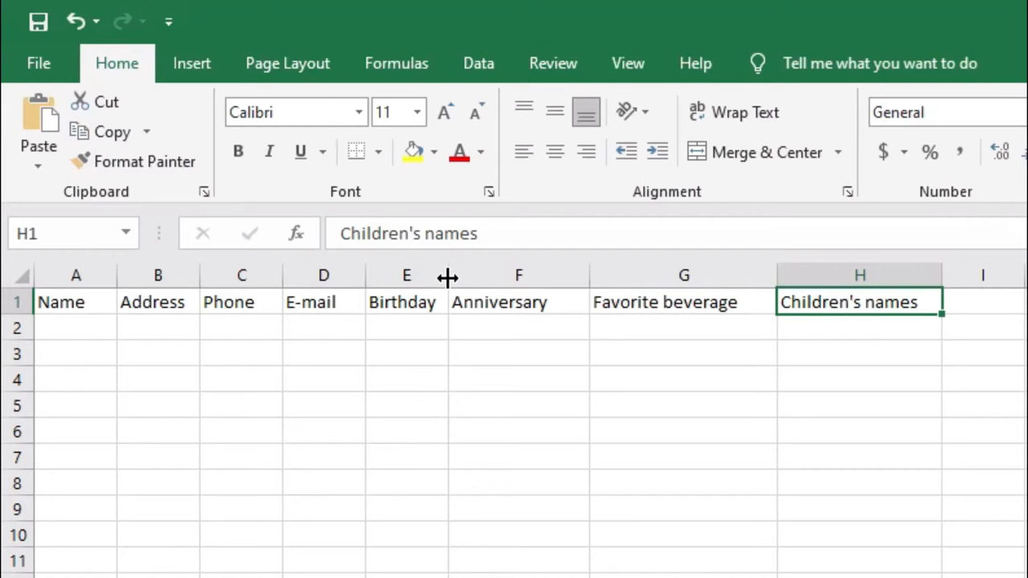
left_click_drag(448, 277, 365, 277)
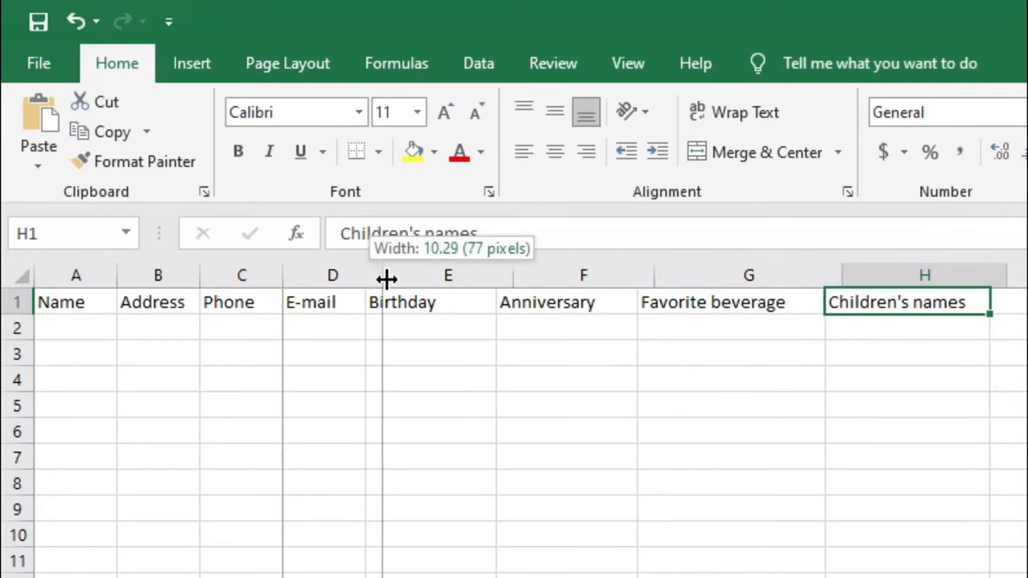
left_click_drag(386, 275, 486, 275)
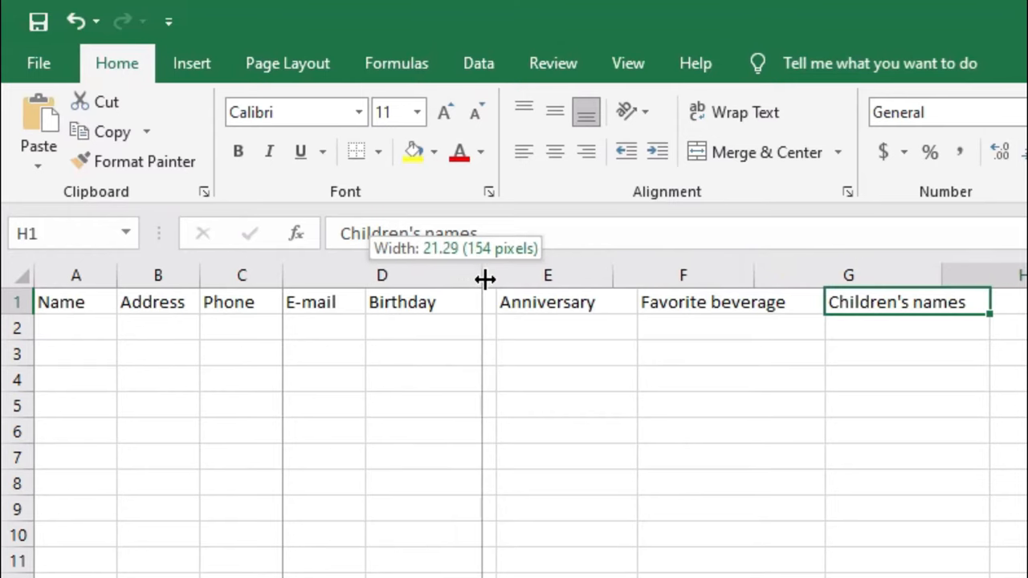
left_click_drag(485, 277, 307, 277)
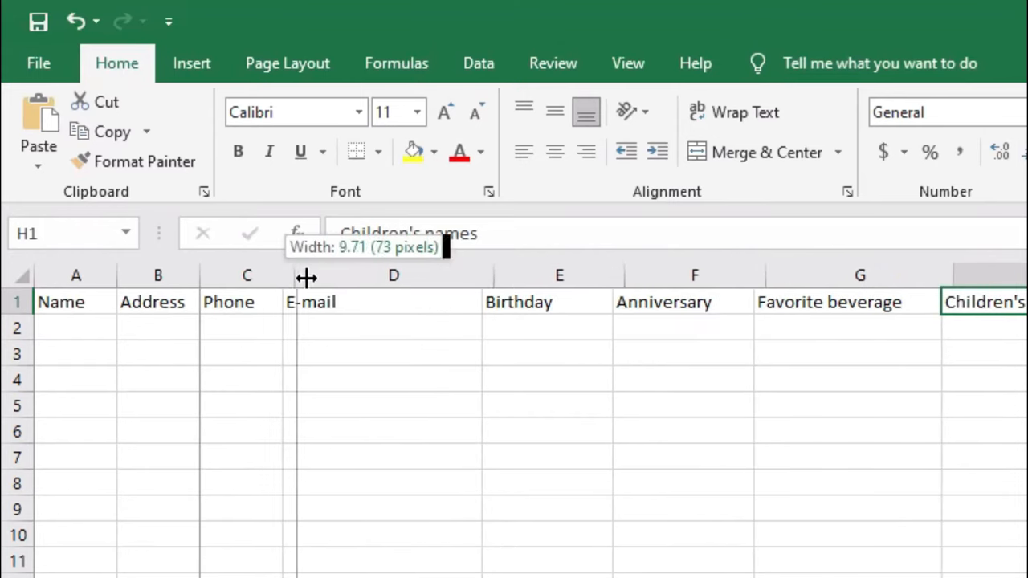
left_click_drag(296, 275, 333, 275)
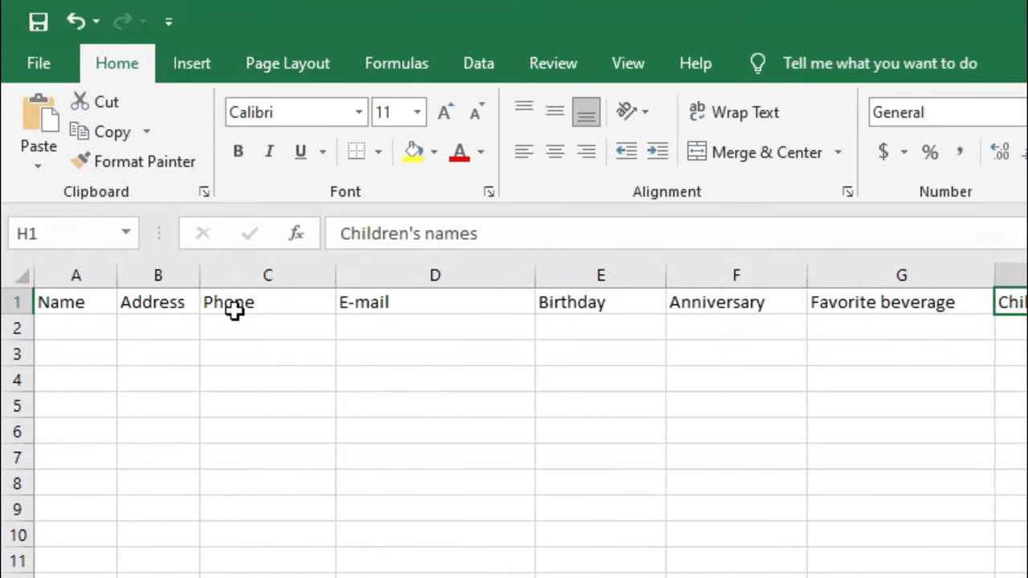
left_click_drag(199, 276, 213, 276)
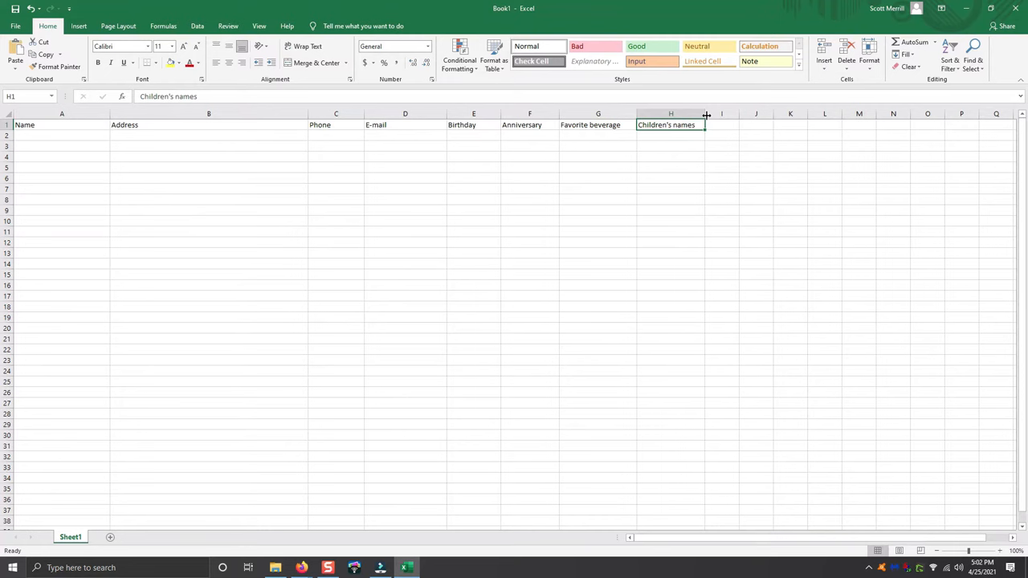
left_click_drag(705, 113, 801, 113)
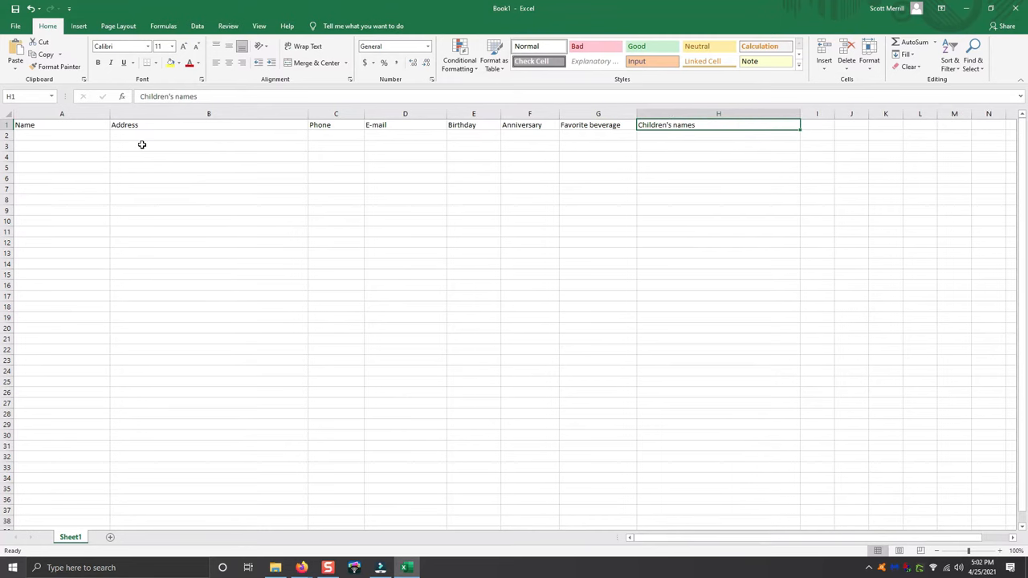
mouse_move(235, 169)
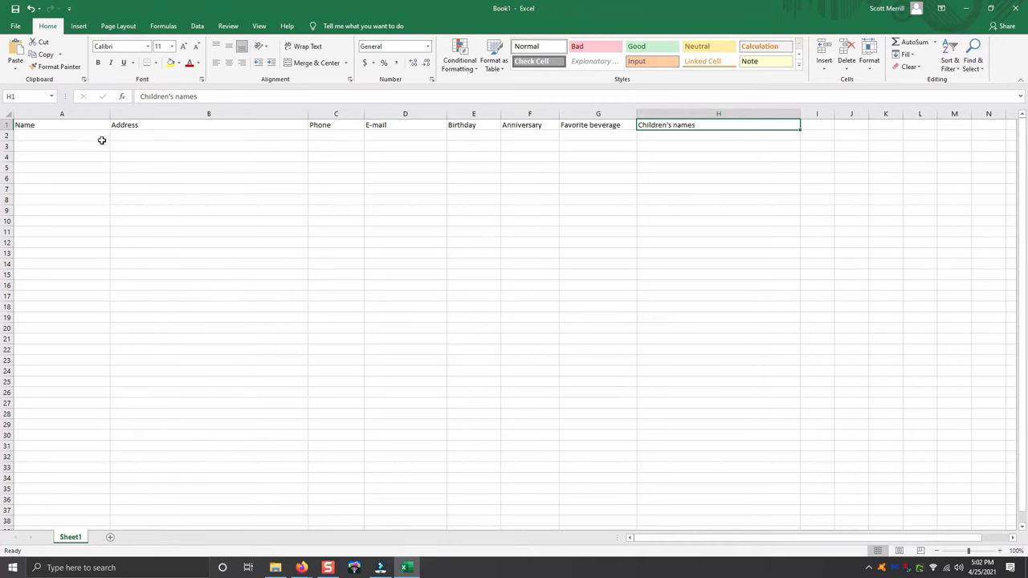
Step: Enter Susan T, 123 Any Street, Beverly Hills, phone 555-244-21… and begin sthompson@mad… e-mail
type("Susan T")
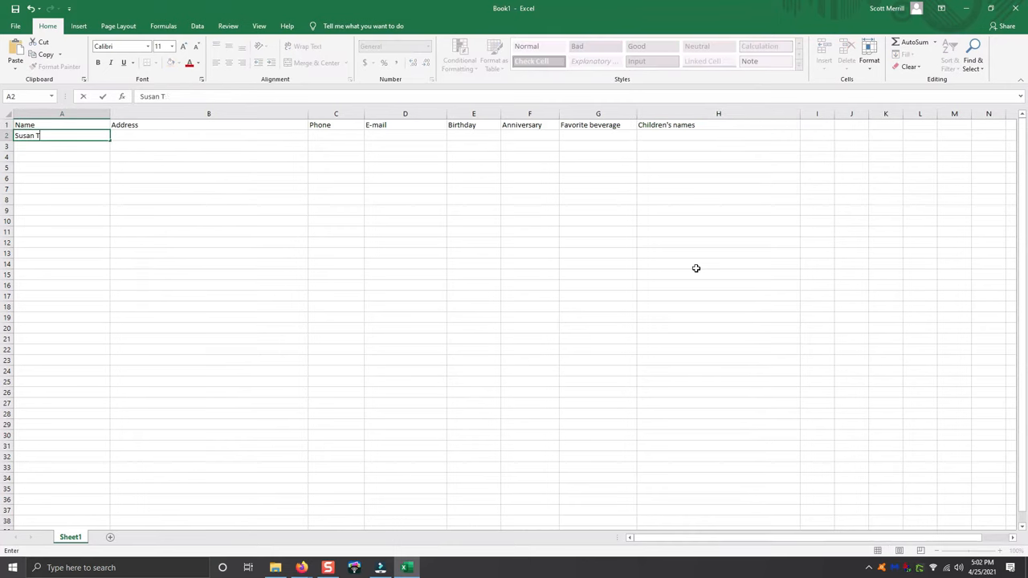
key("tab")
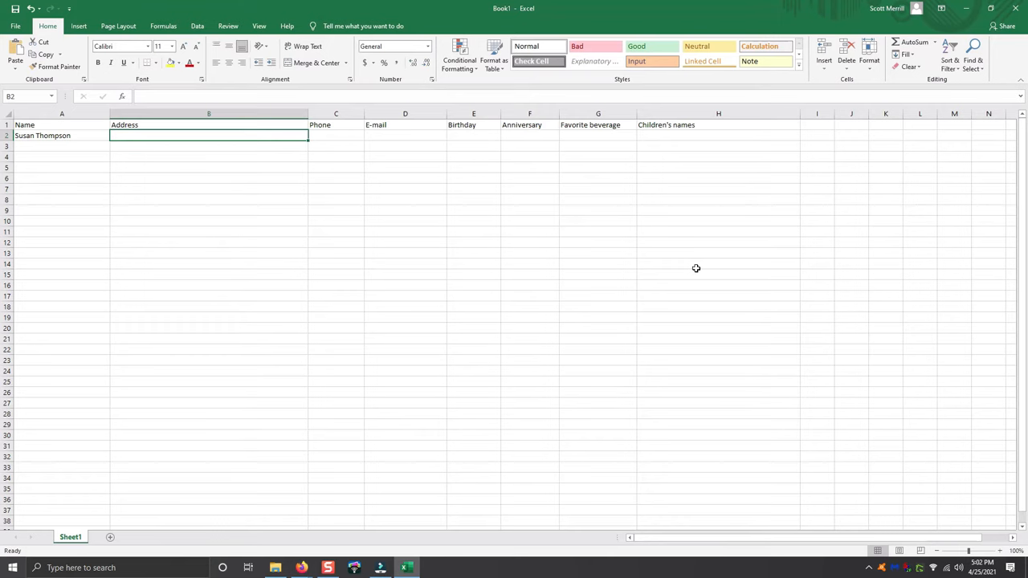
type("123 Any Street,")
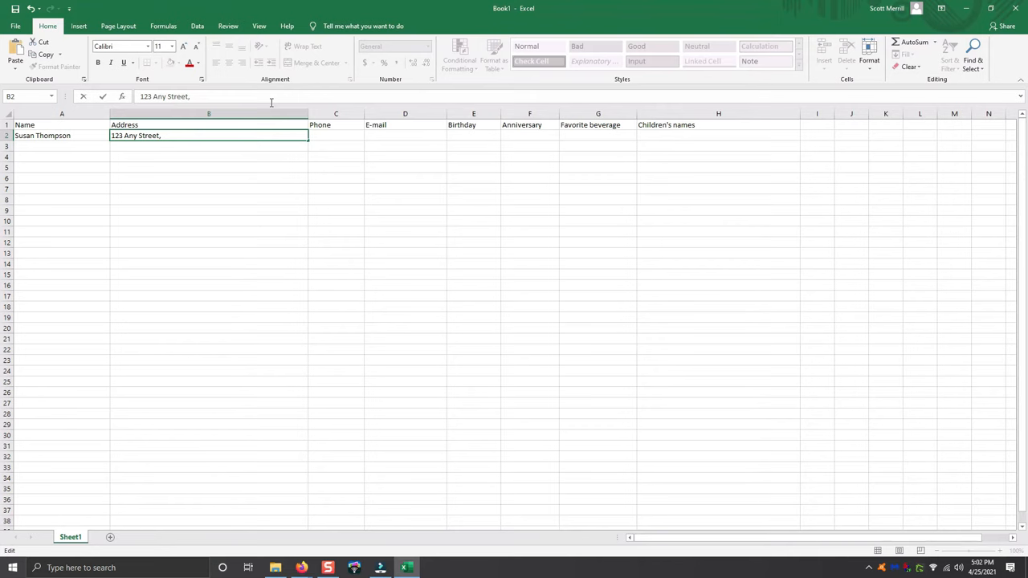
type("Beverly Hills")
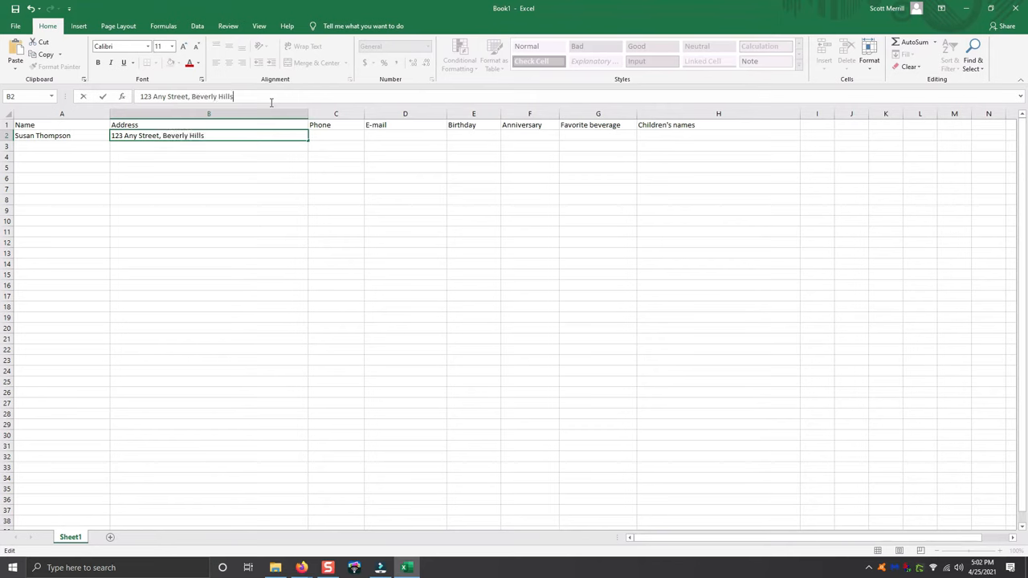
type("555-")
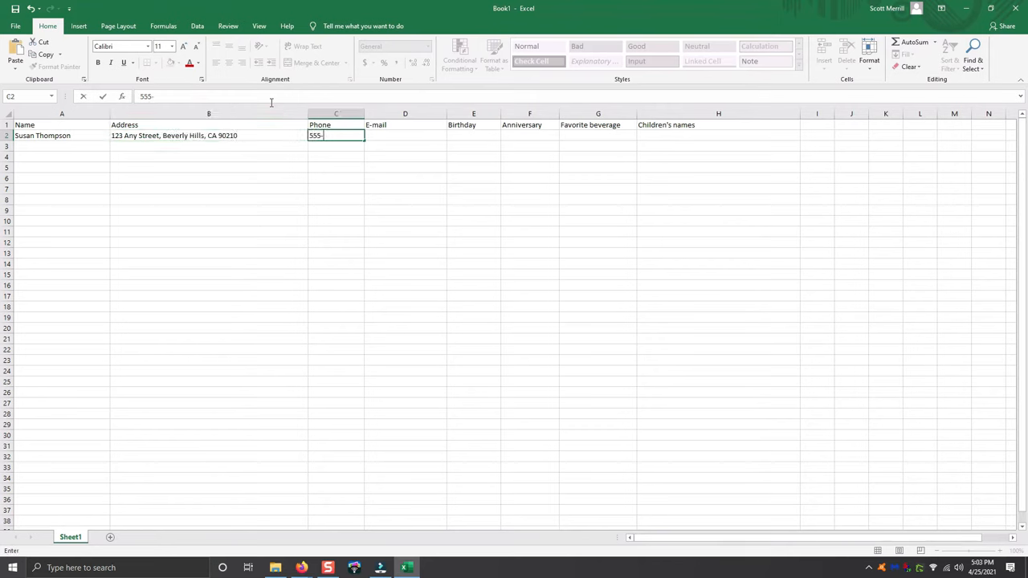
type("244-2121")
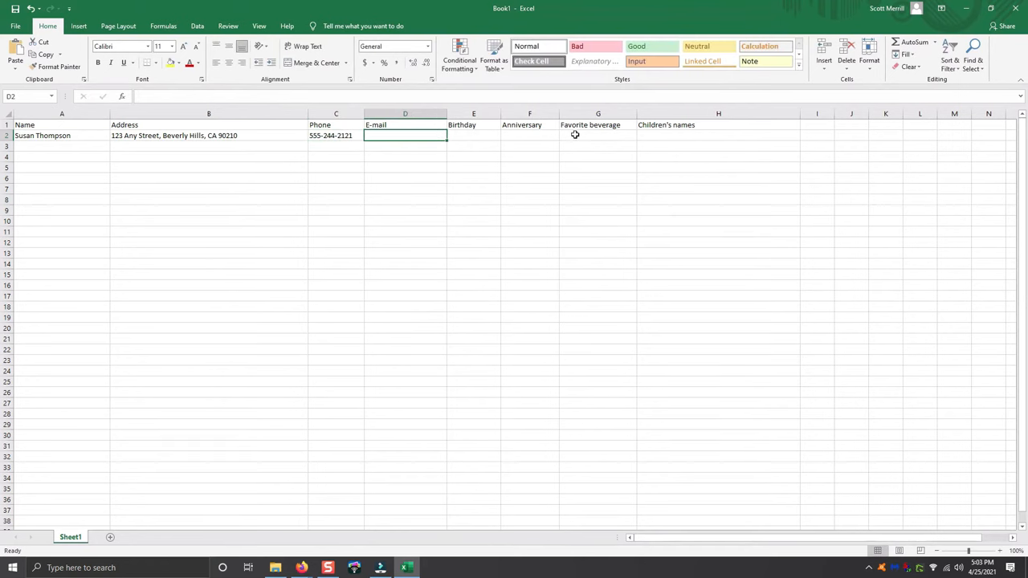
type("sth")
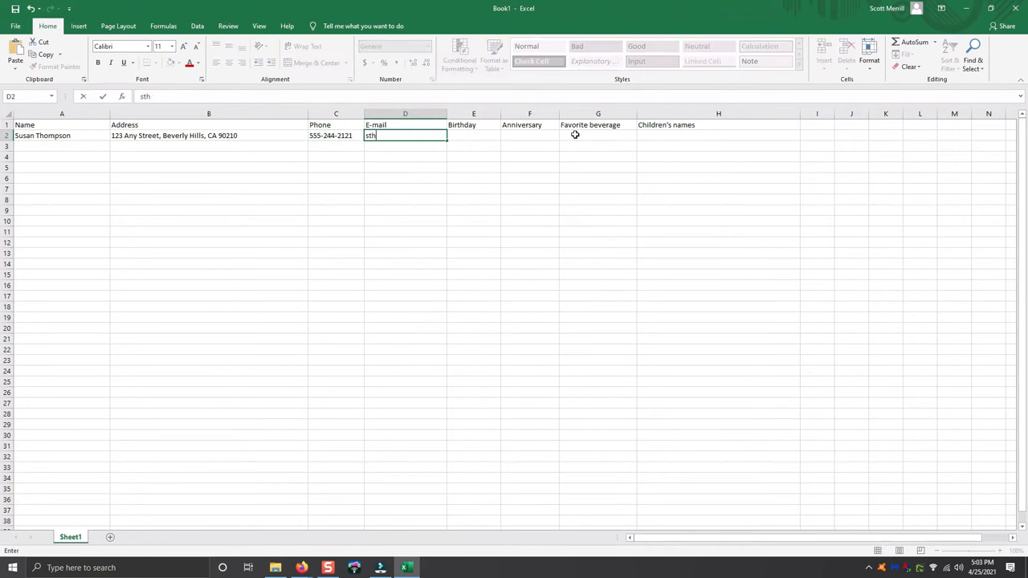
type("hompson@madeupstuff.com")
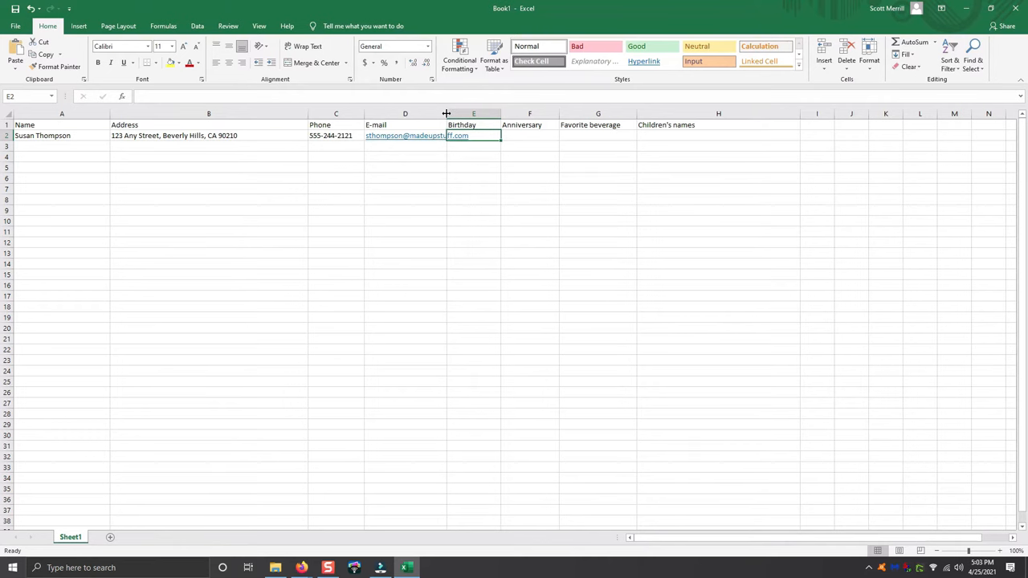
Step: Widen column D so the full e-mail address shows
left_click_drag(447, 113, 478, 113)
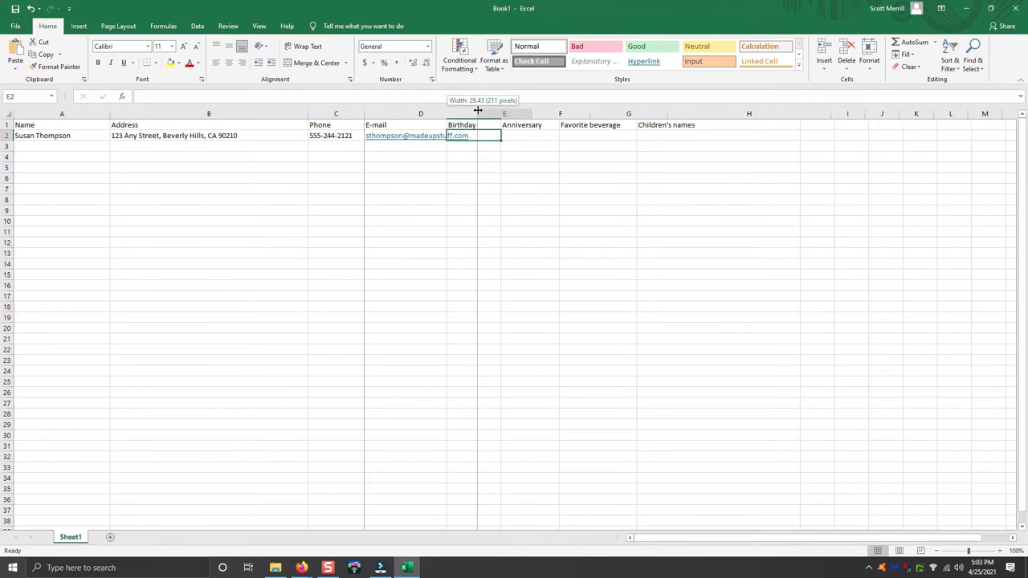
left_click_drag(477, 113, 502, 113)
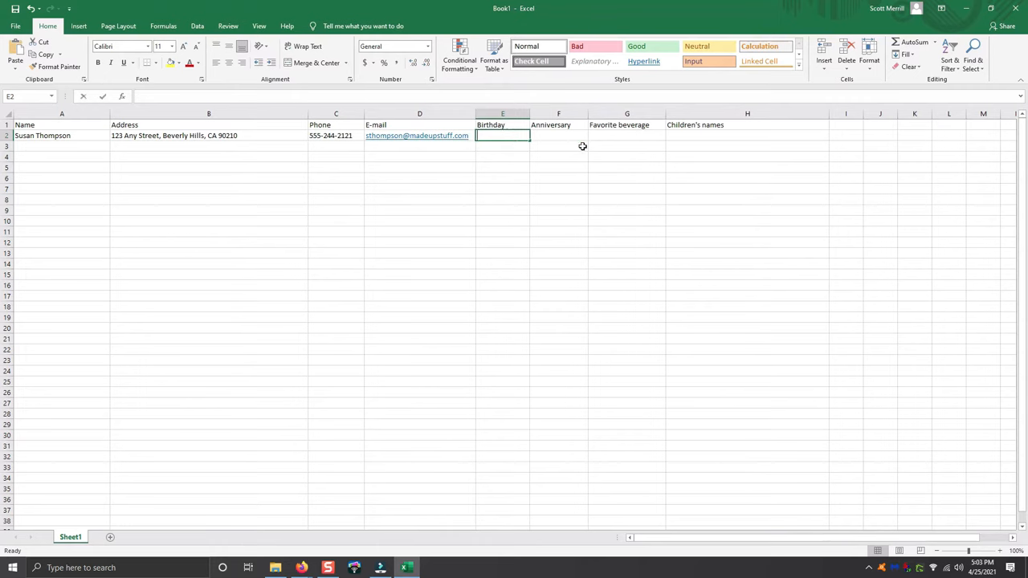
Step: Enter birthday 3/15/…, anniversary April 1…, Red moscato and children Tommy (14) & Ev… in row 2
type("3/15/1982")
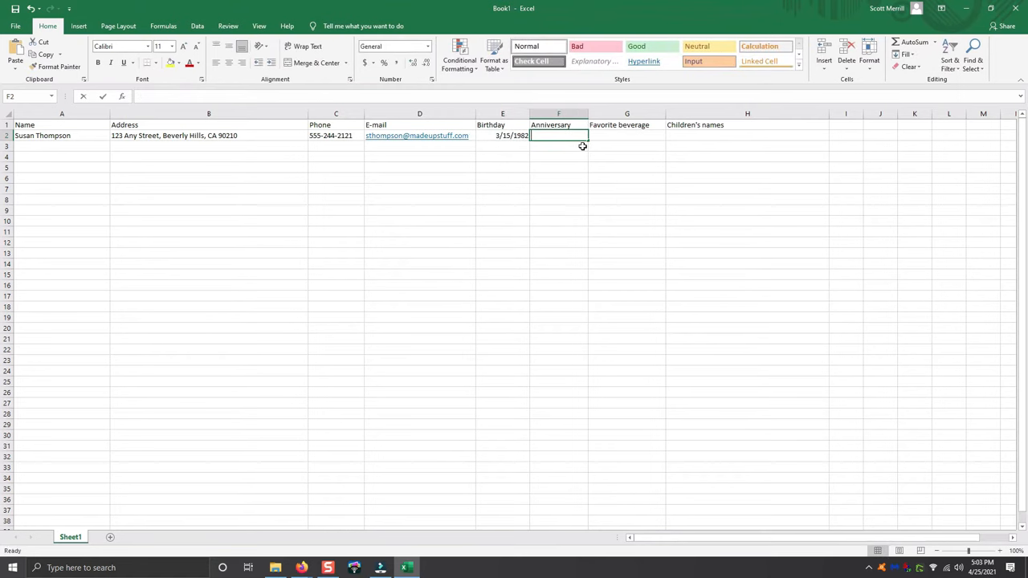
type("April 1,")
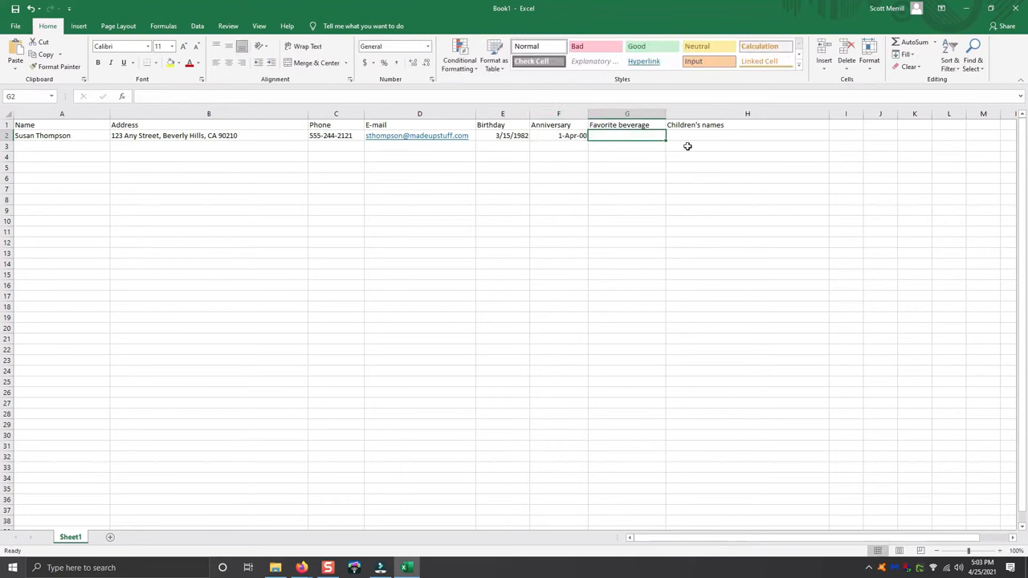
type("Red moscato wine")
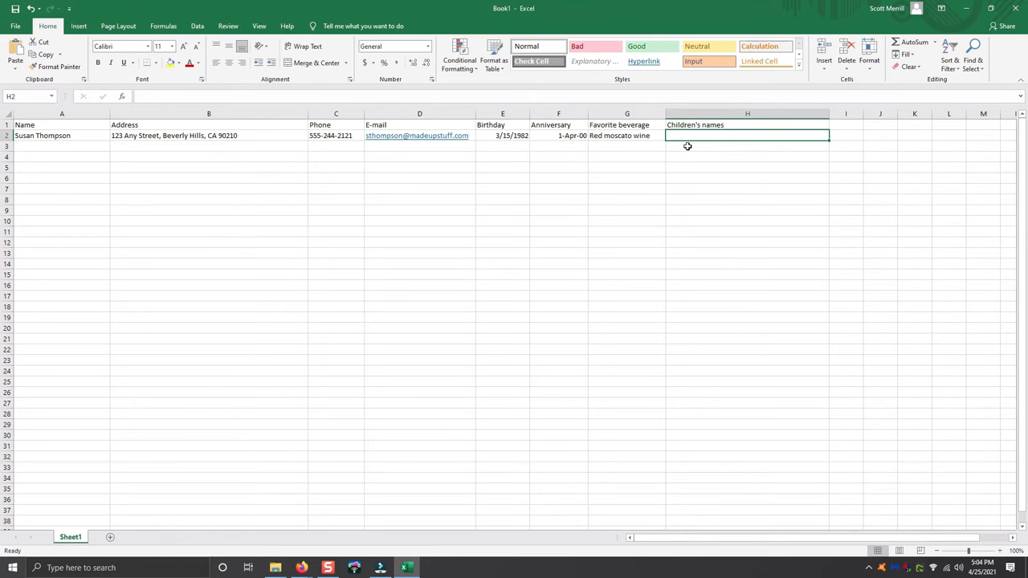
type("Tommy (")
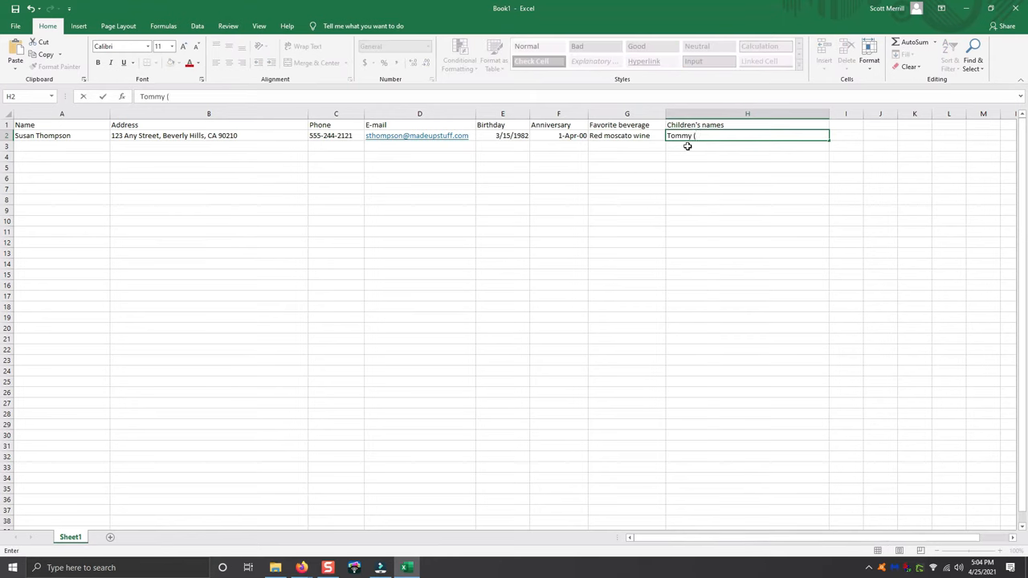
type("14) & Evan (9")
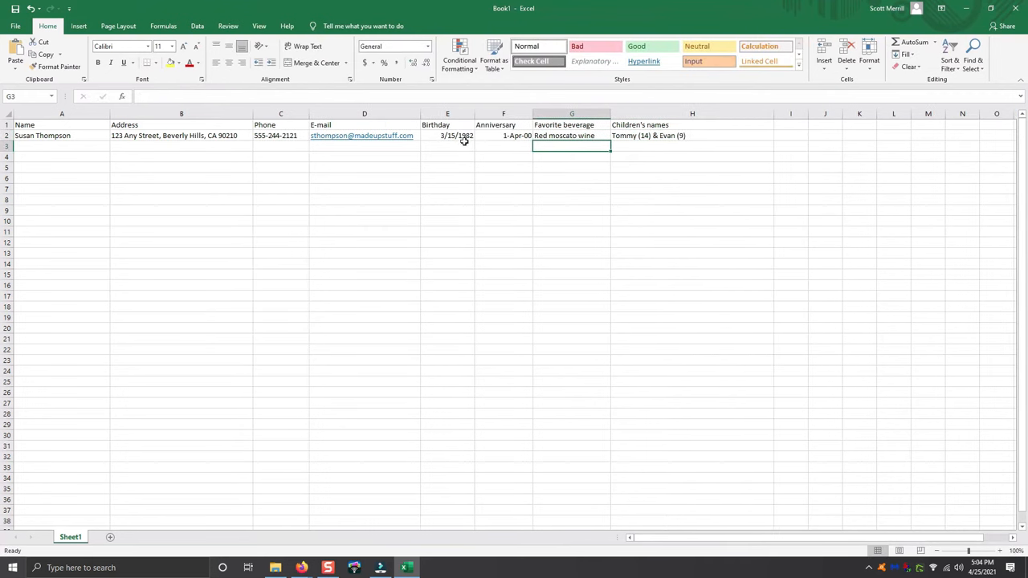
mouse_move(506, 141)
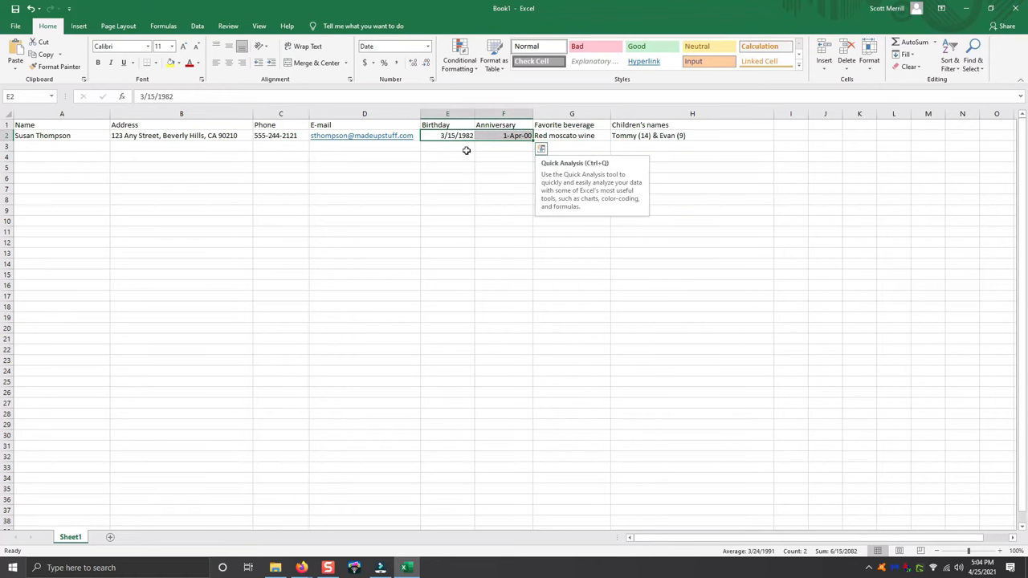
mouse_move(447, 142)
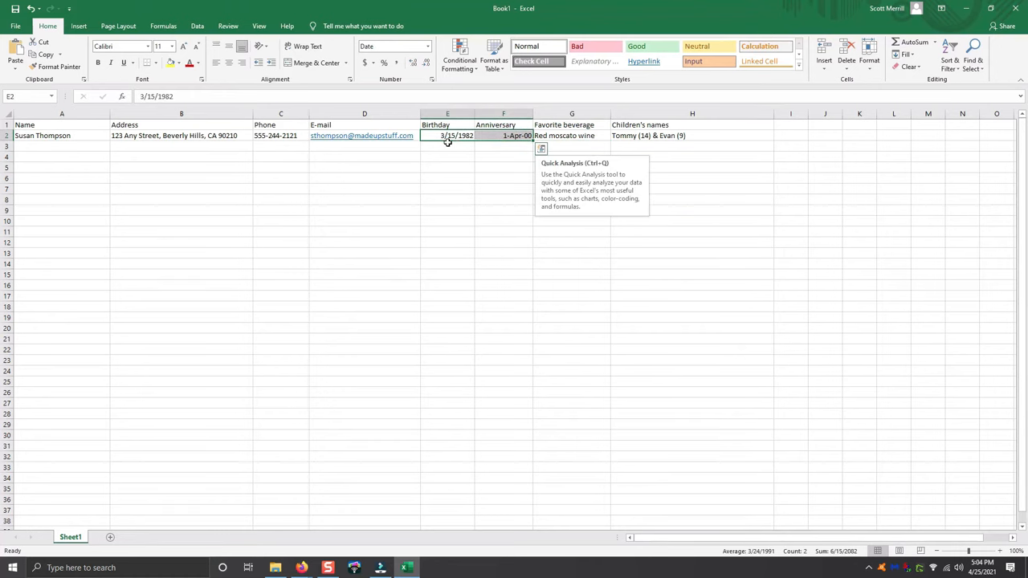
mouse_move(512, 146)
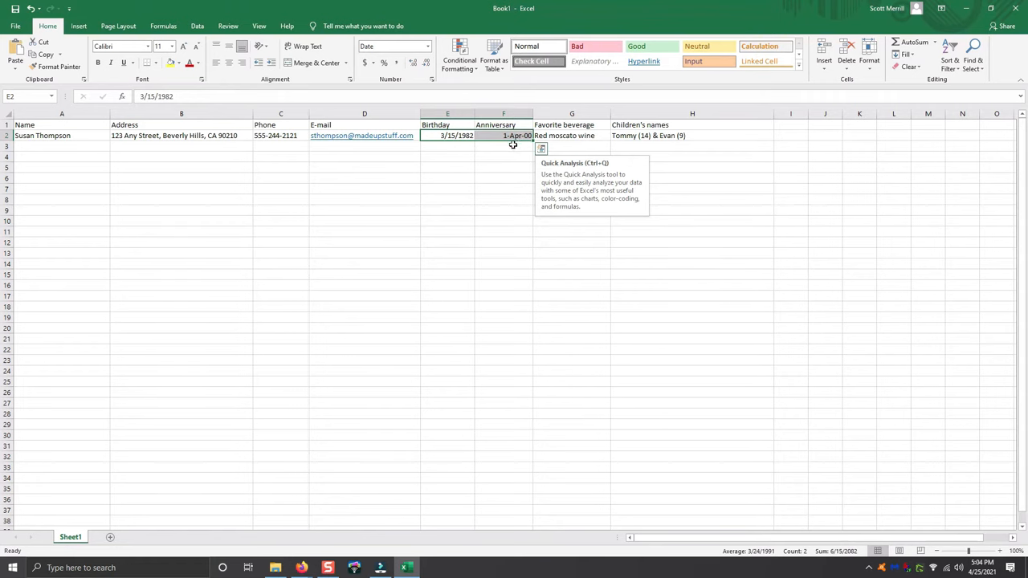
Step: Check the anniversary date cell, then select the Birthday and Anniversary columns E:F
left_click(504, 135)
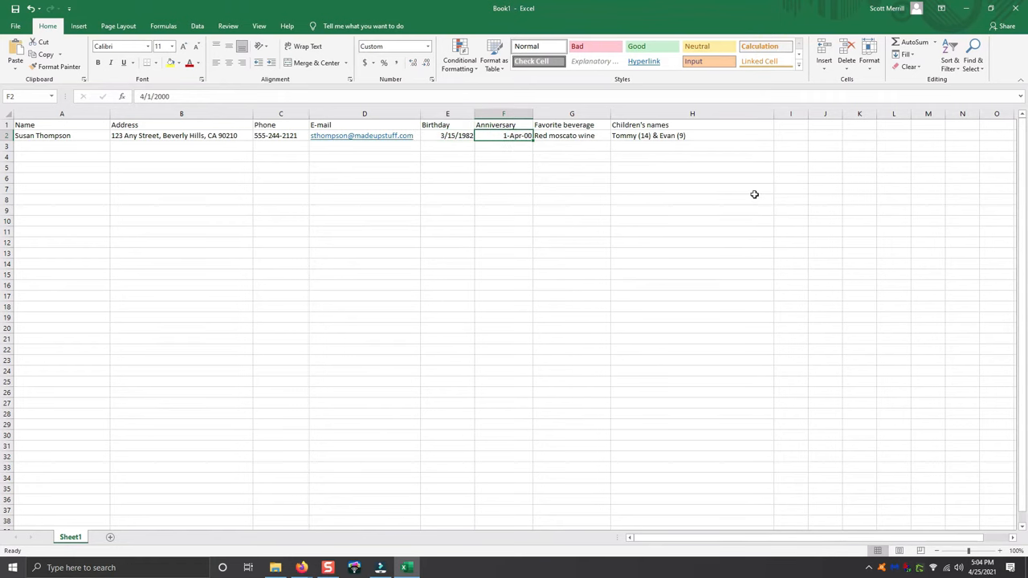
left_click(504, 146)
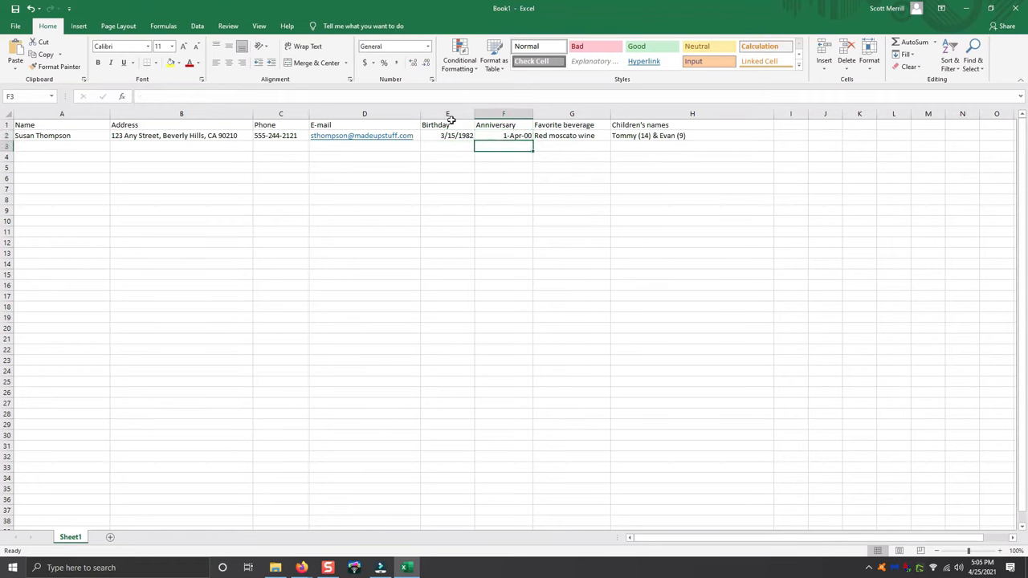
left_click(448, 114)
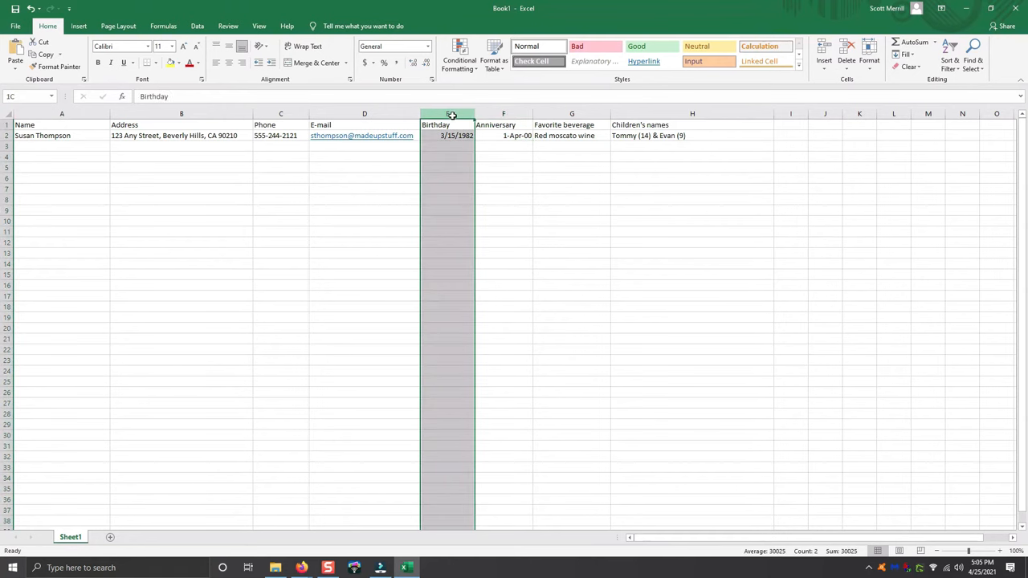
left_click_drag(447, 113, 503, 113)
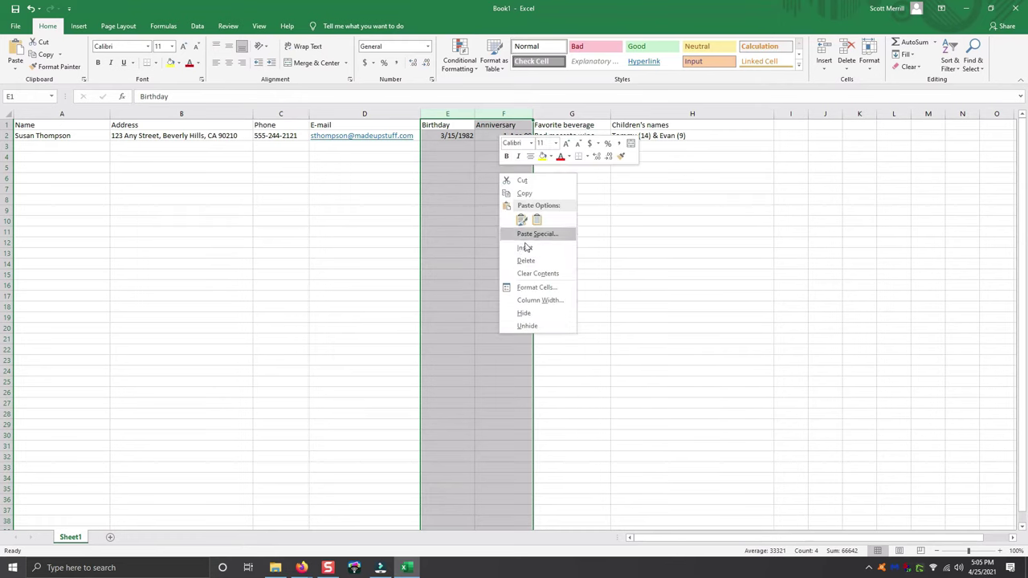
mouse_move(537, 287)
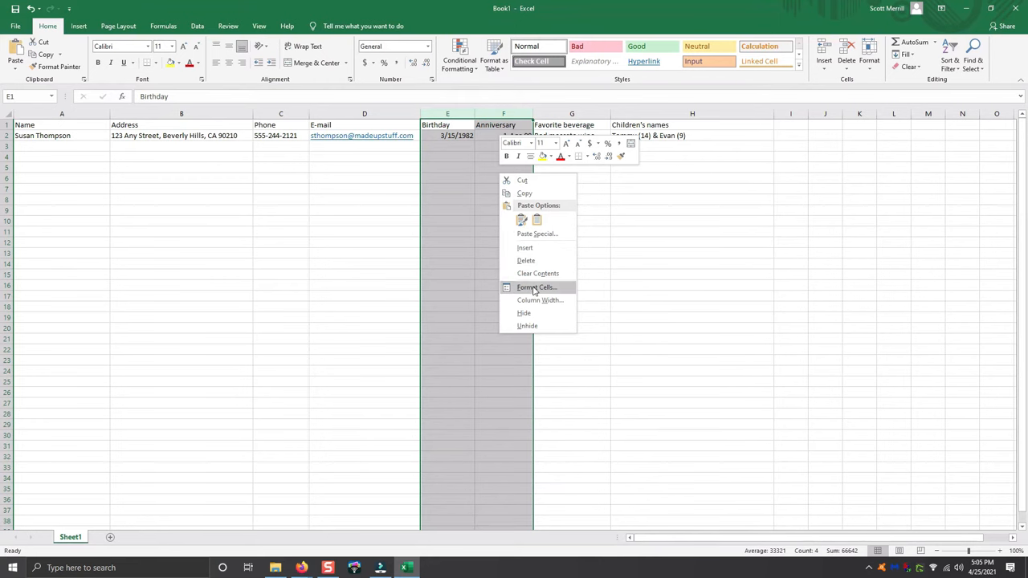
Step: Format columns E:F with the 03/14/12 Date type through Format Cells
left_click(537, 287)
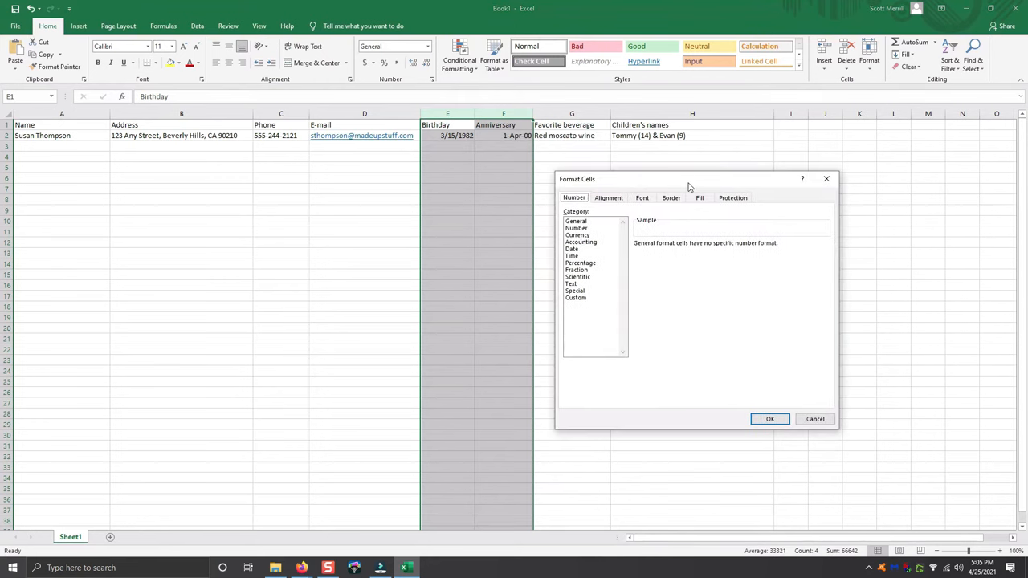
mouse_move(600, 252)
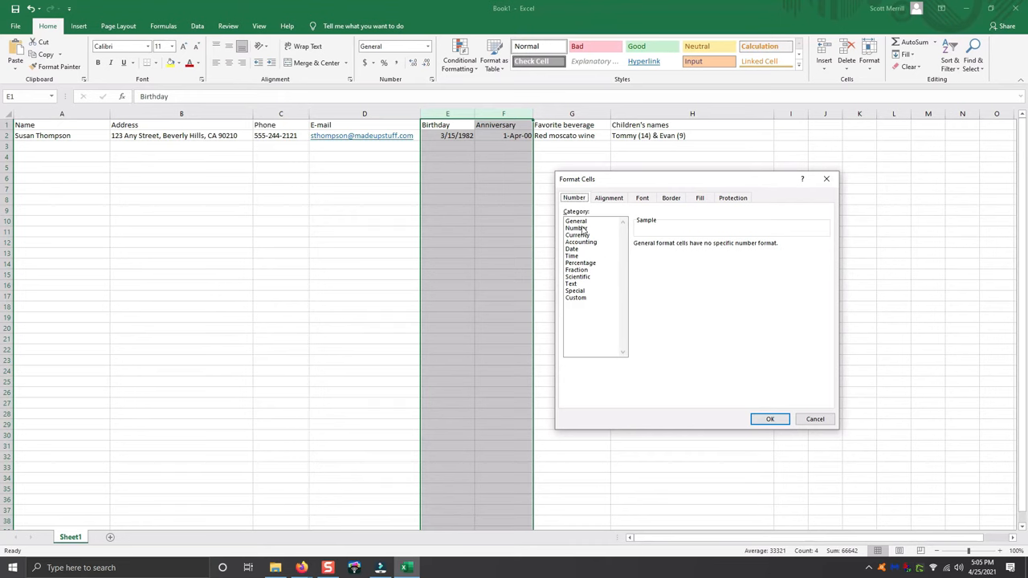
mouse_move(577, 255)
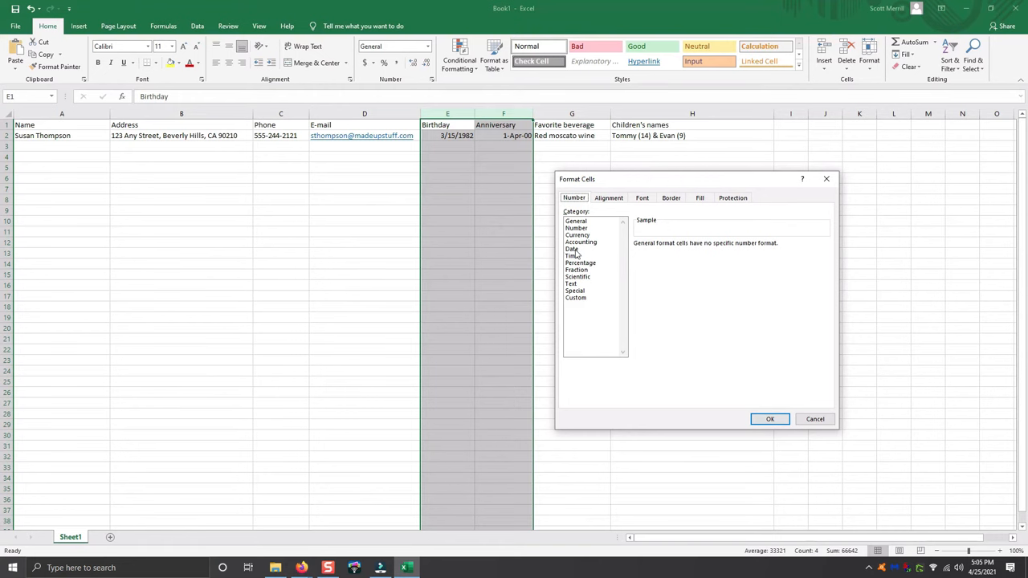
left_click(572, 248)
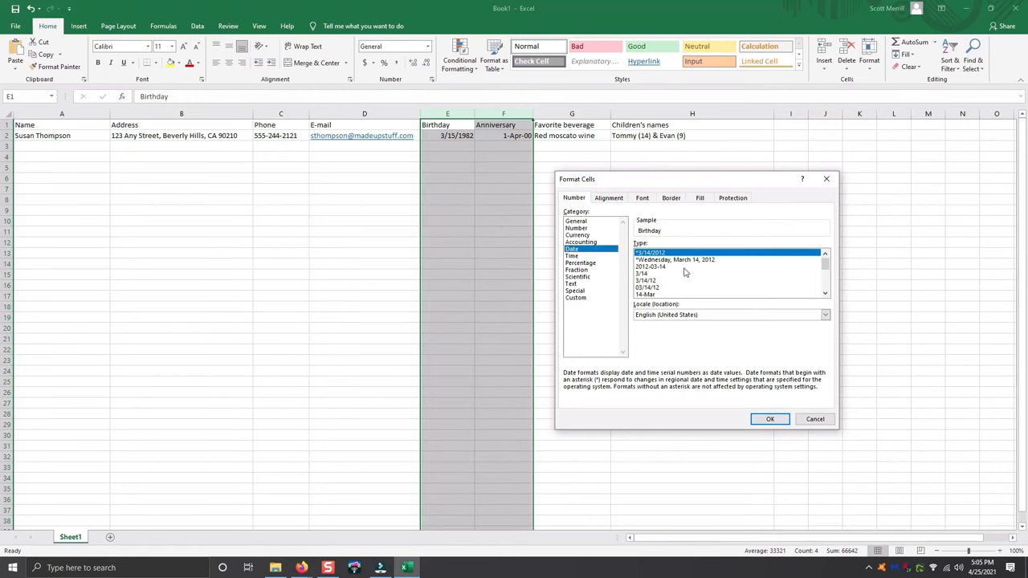
mouse_move(658, 264)
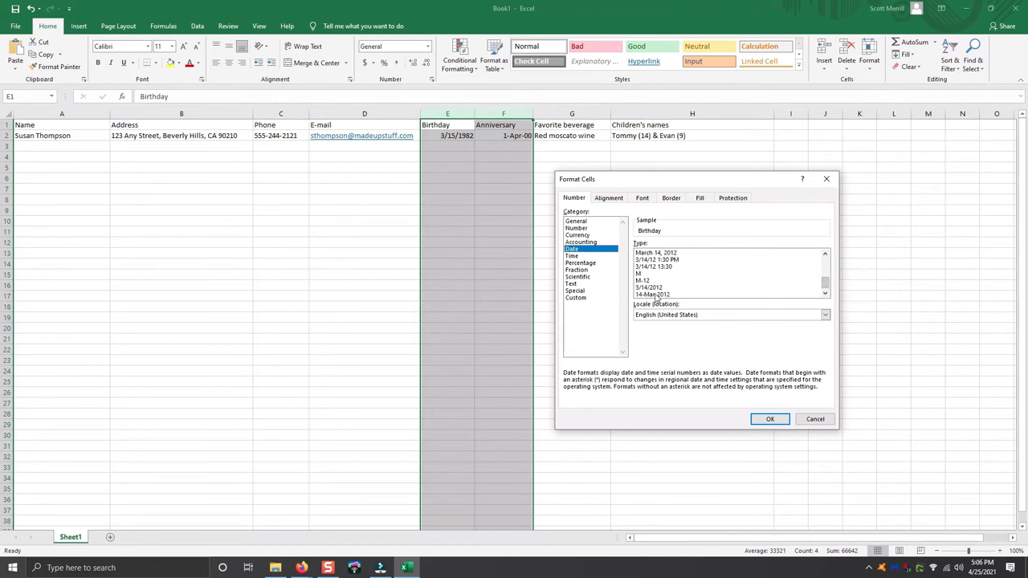
mouse_move(794, 287)
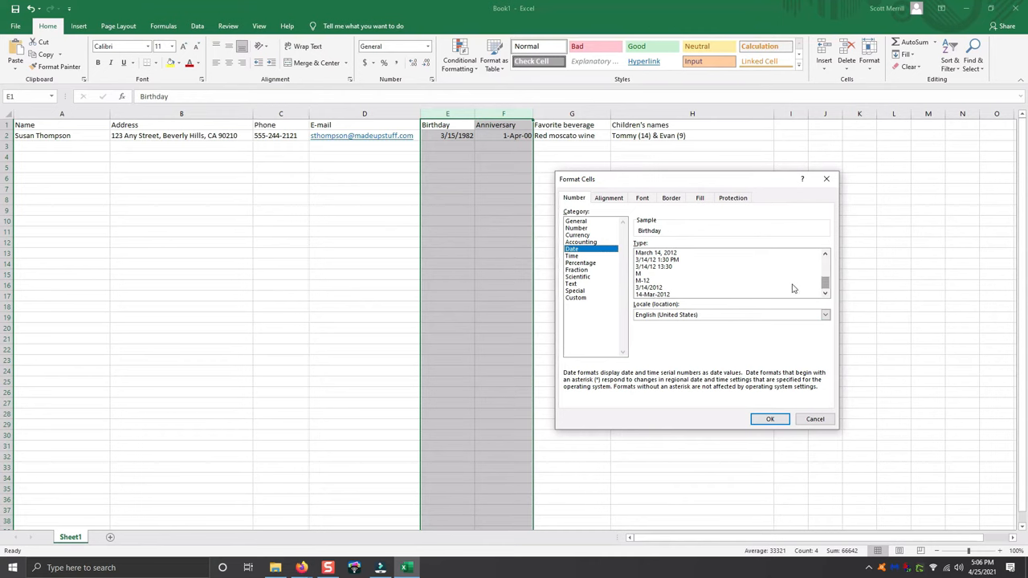
mouse_move(648, 269)
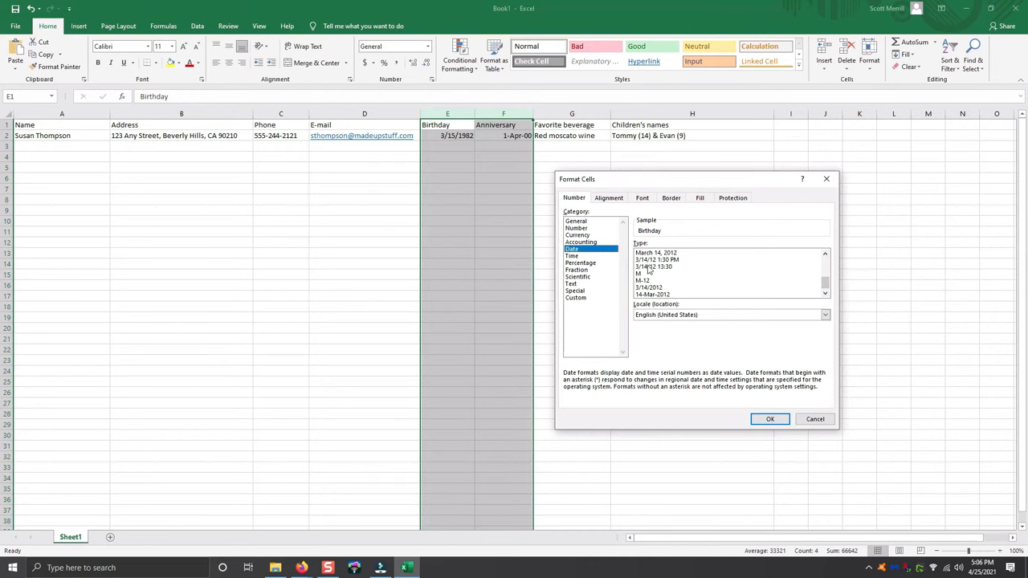
mouse_move(650, 269)
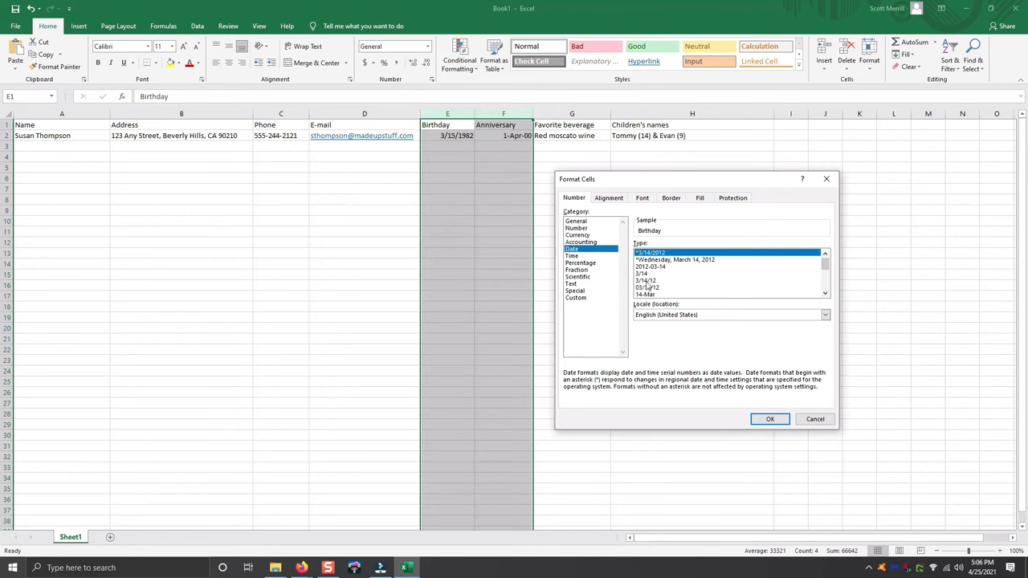
left_click(647, 280)
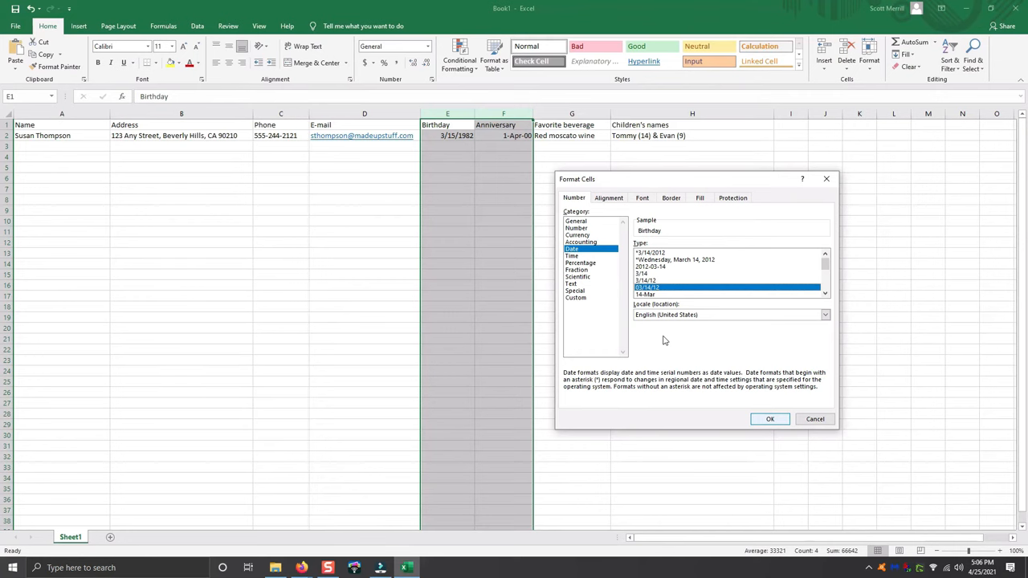
left_click(768, 418)
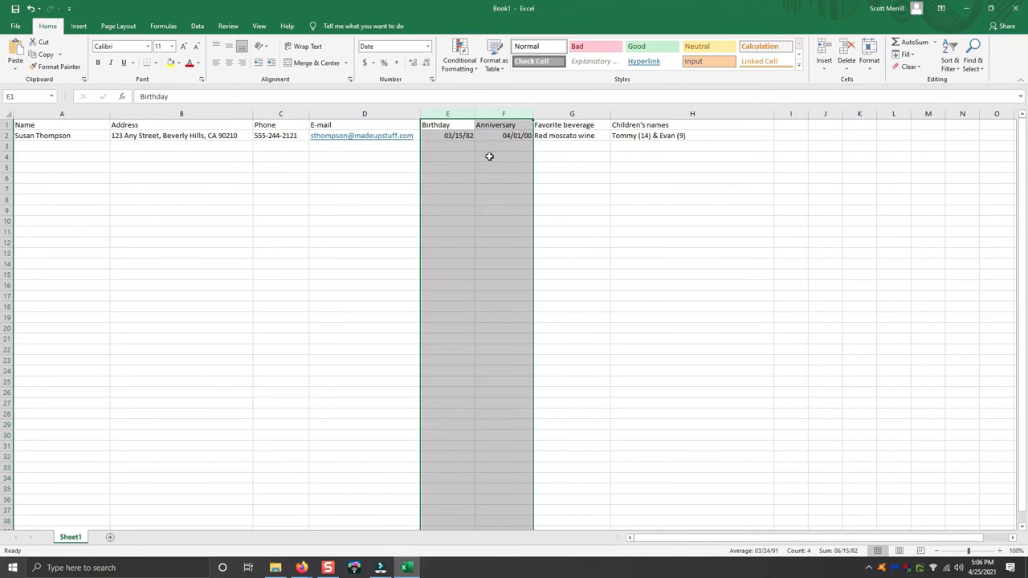
left_click(503, 146)
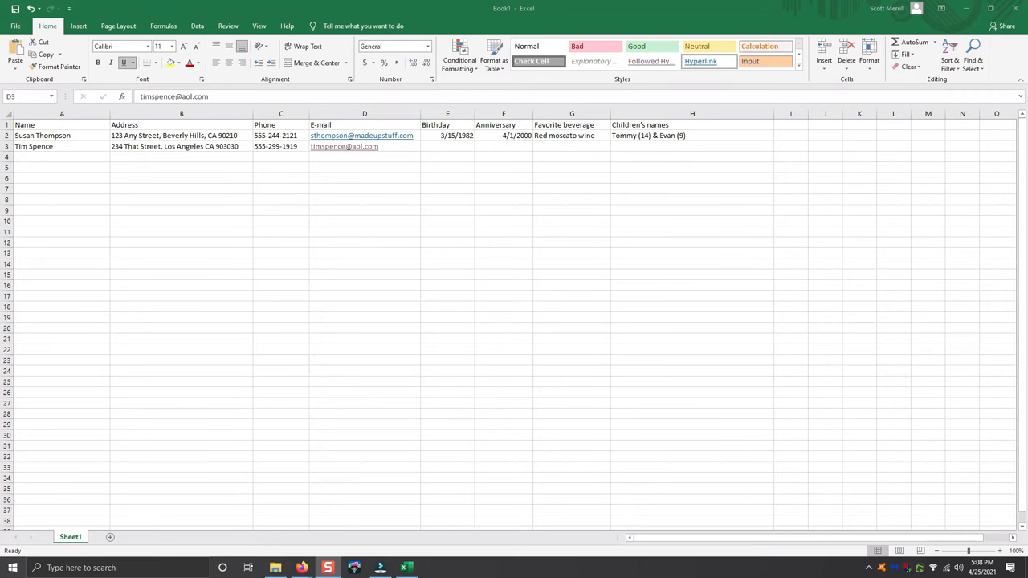
Step: Enter the second contact's Jack Daniels beverage and child Kelly (25…) in row 3
type("Jack Daniels w")
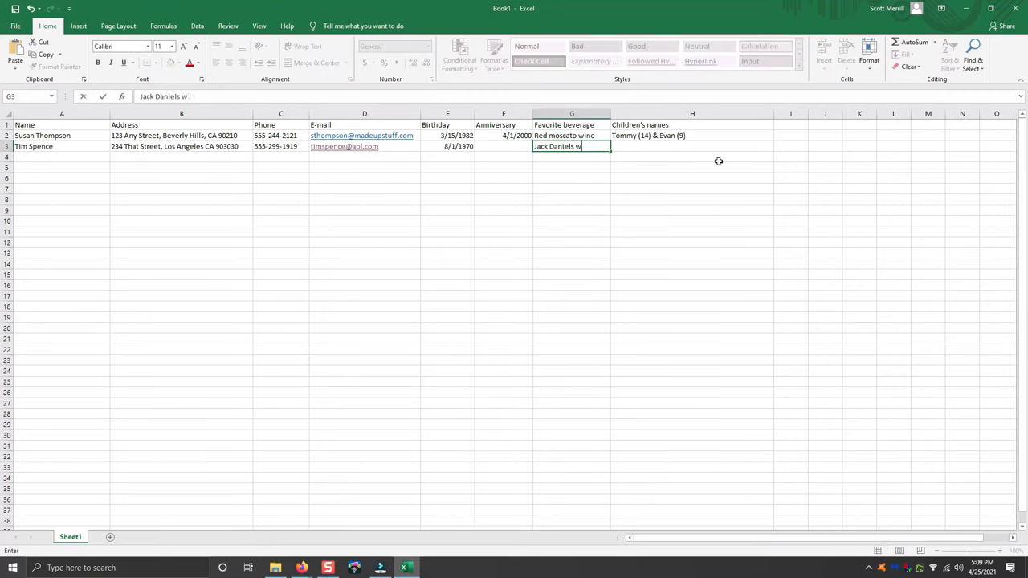
key("BackSpace")
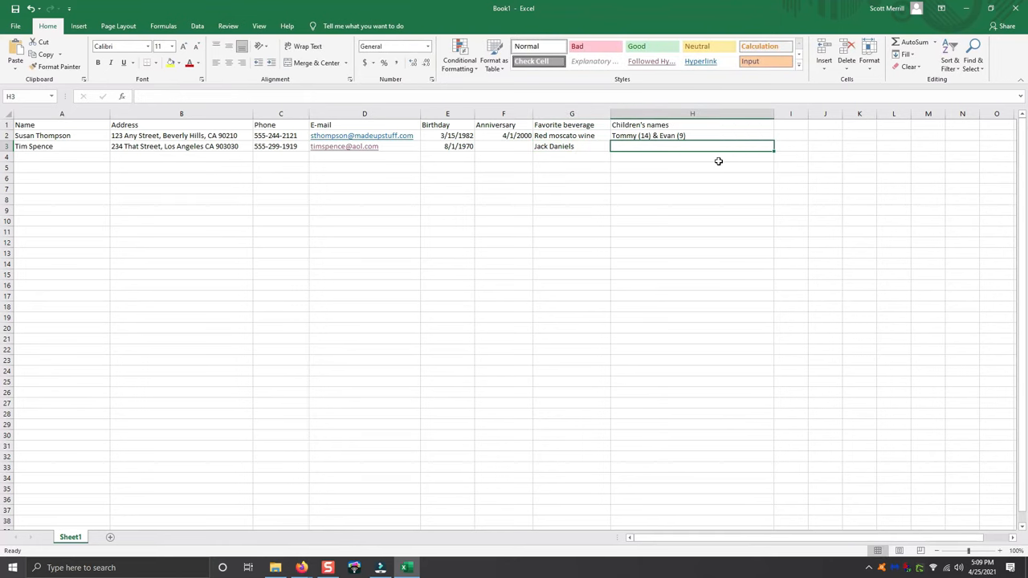
type("Kelly (25")
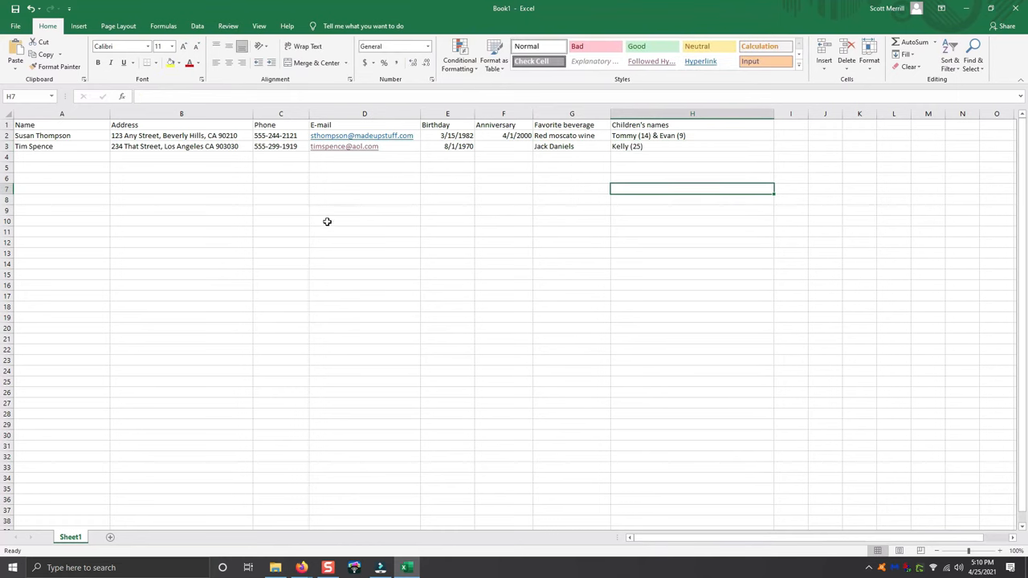
mouse_move(441, 233)
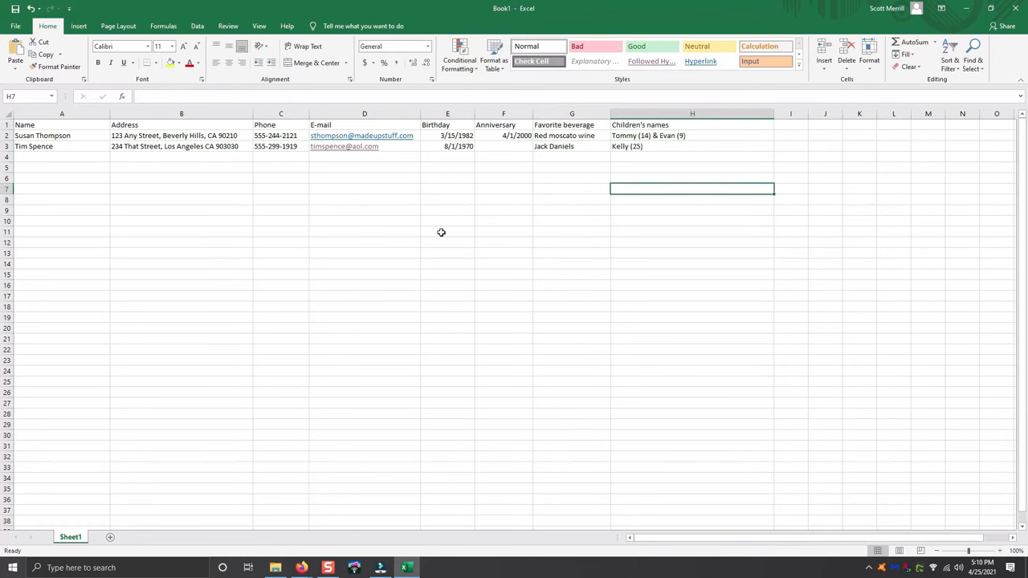
mouse_move(325, 232)
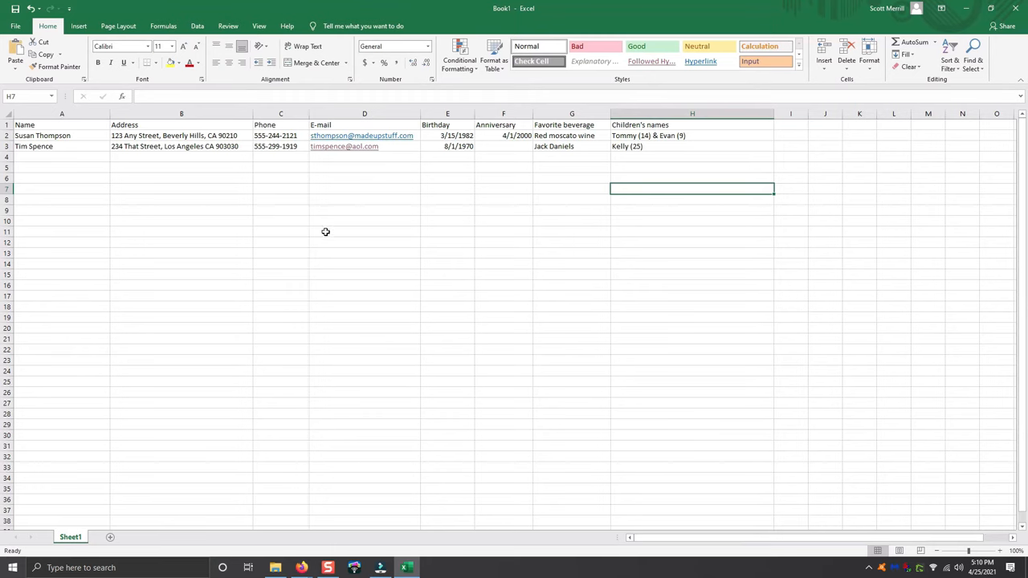
mouse_move(387, 268)
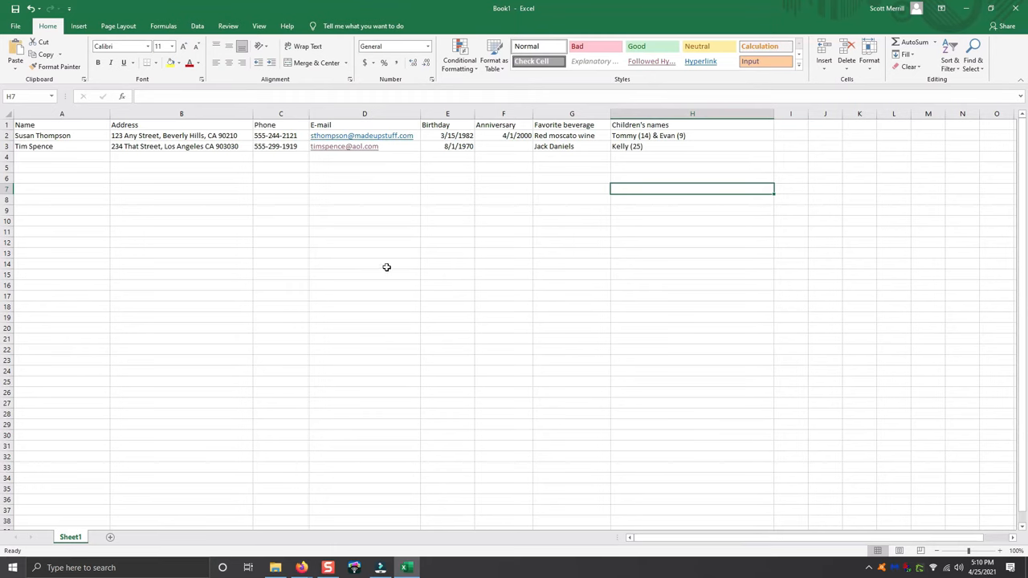
Step: Select the row 1 column headers starting from the Name cell
left_click(62, 124)
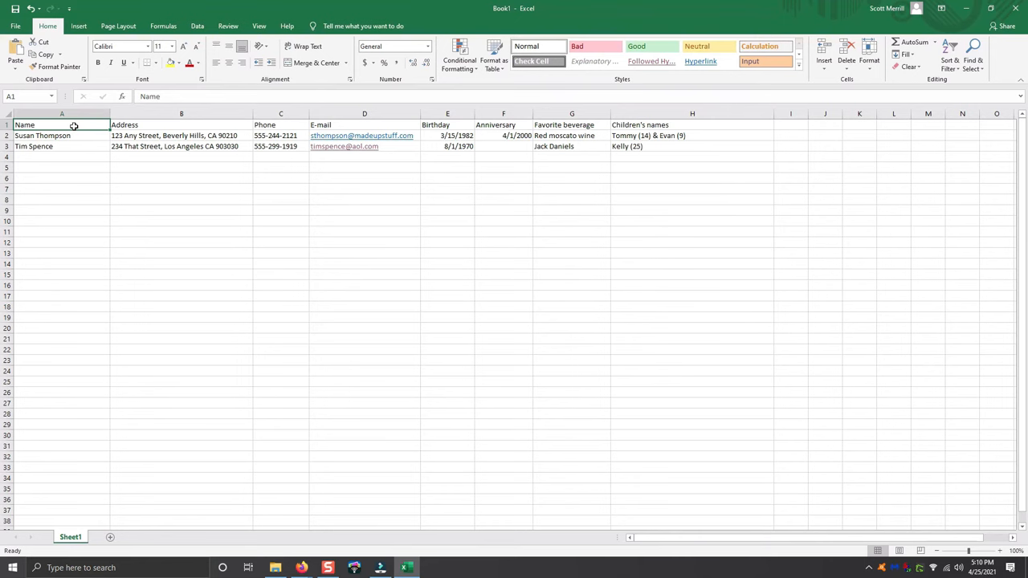
left_click_drag(61, 124, 364, 124)
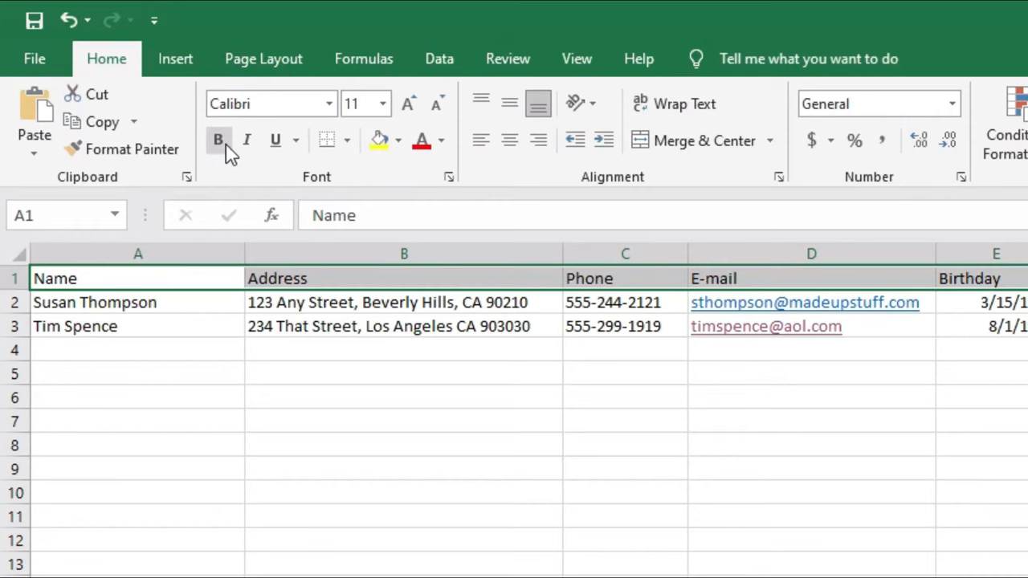
mouse_move(248, 140)
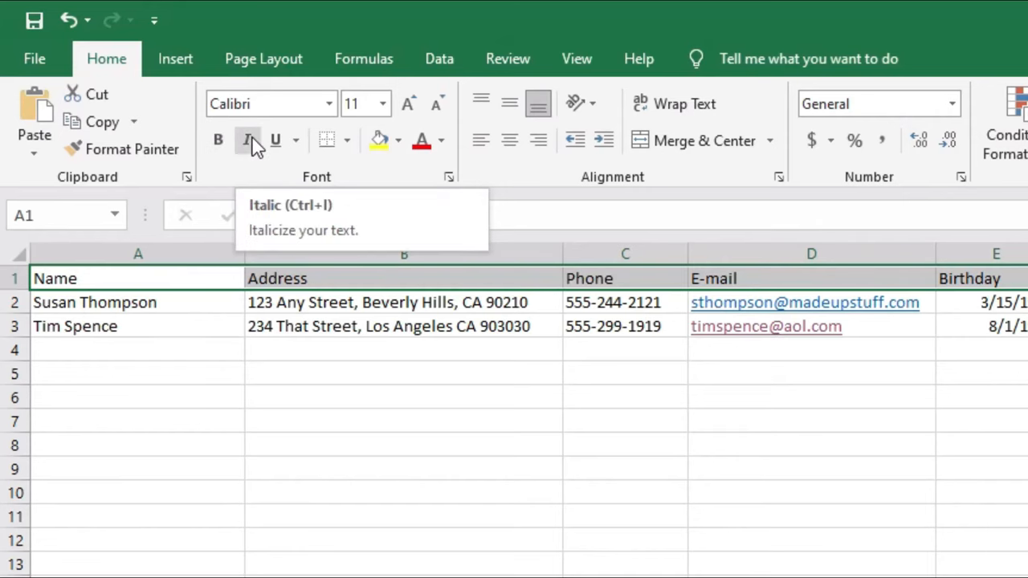
mouse_move(219, 140)
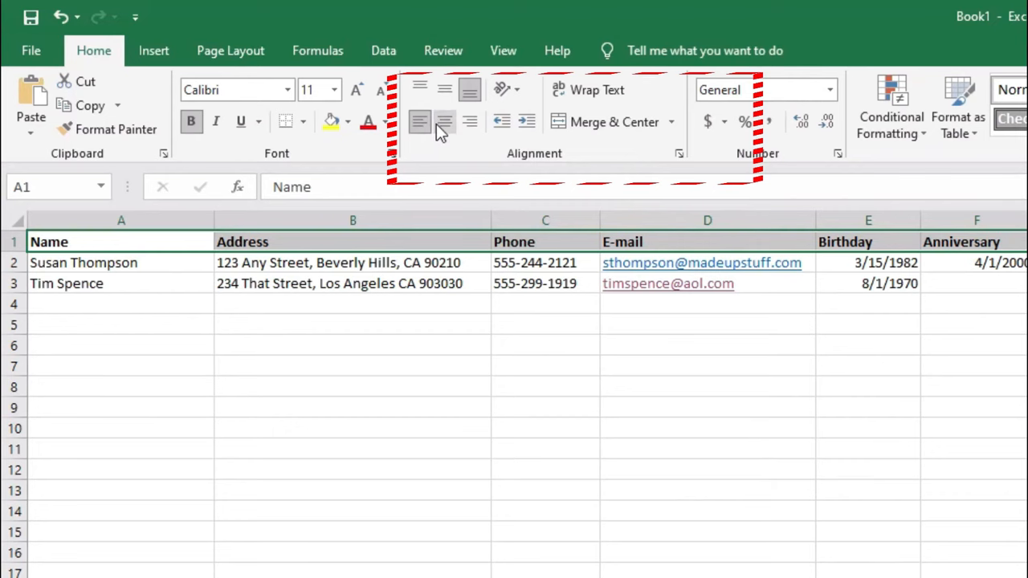
Step: Center the header row text, then switch it to right alignment
left_click(444, 121)
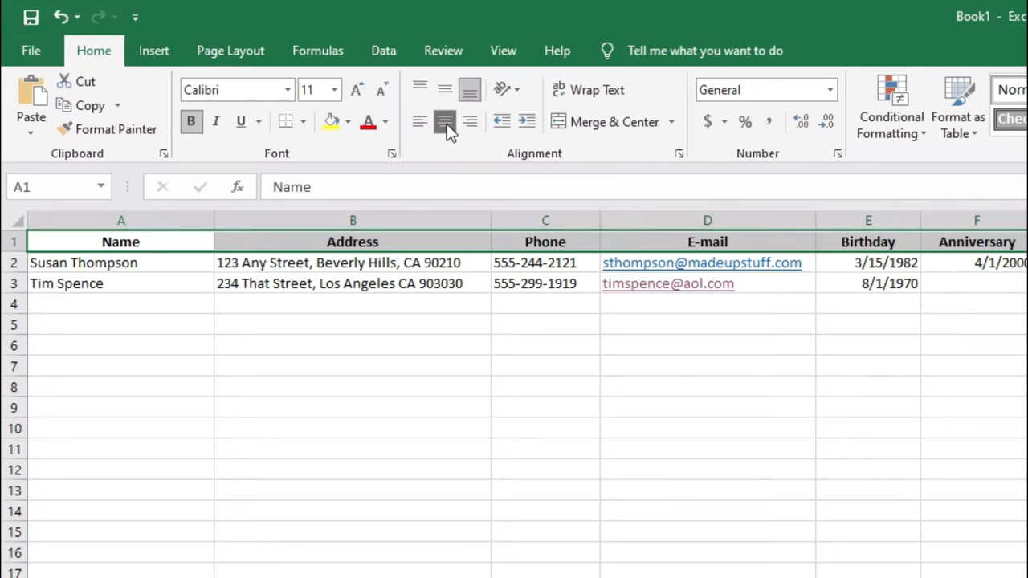
mouse_move(470, 121)
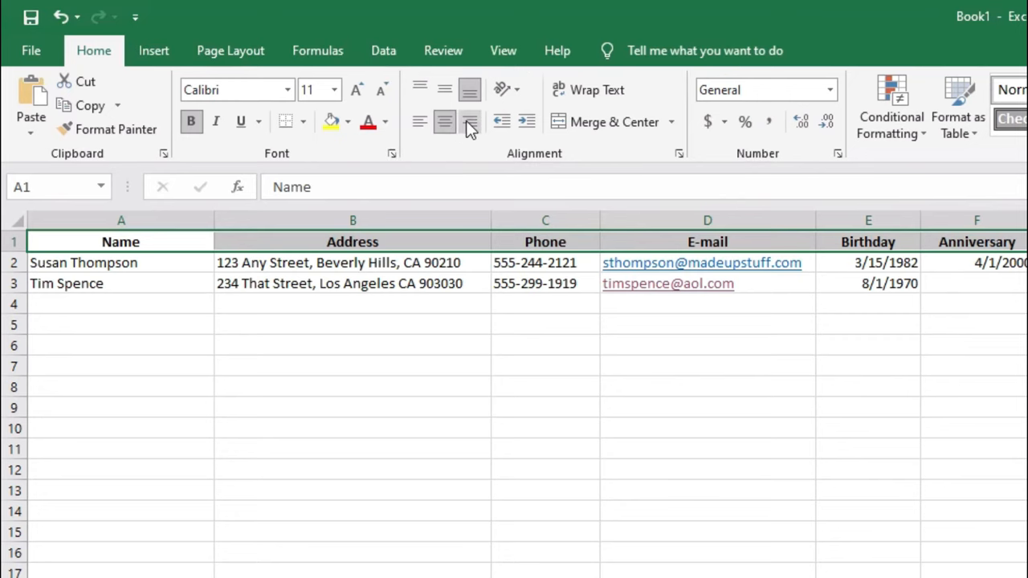
left_click(470, 121)
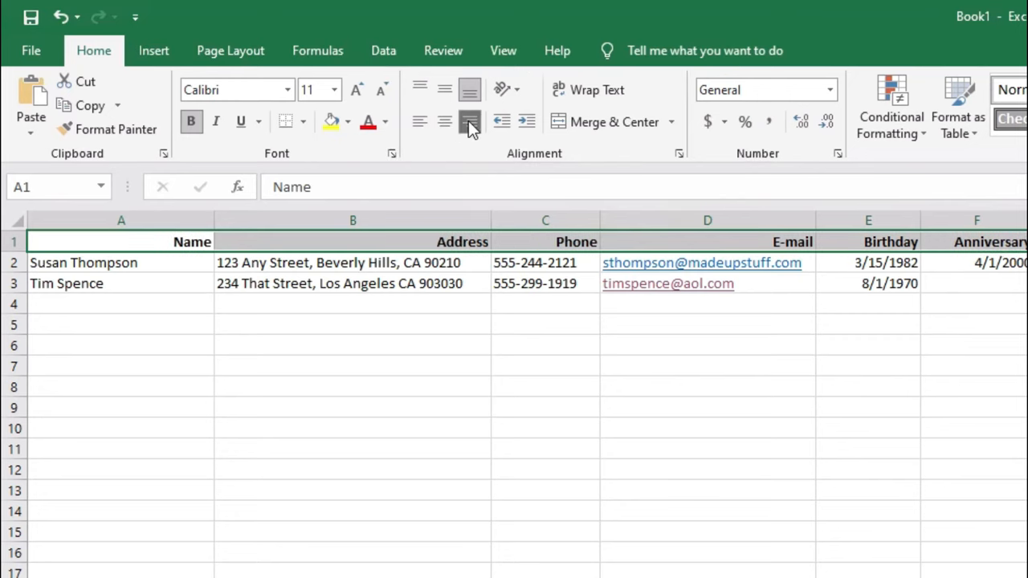